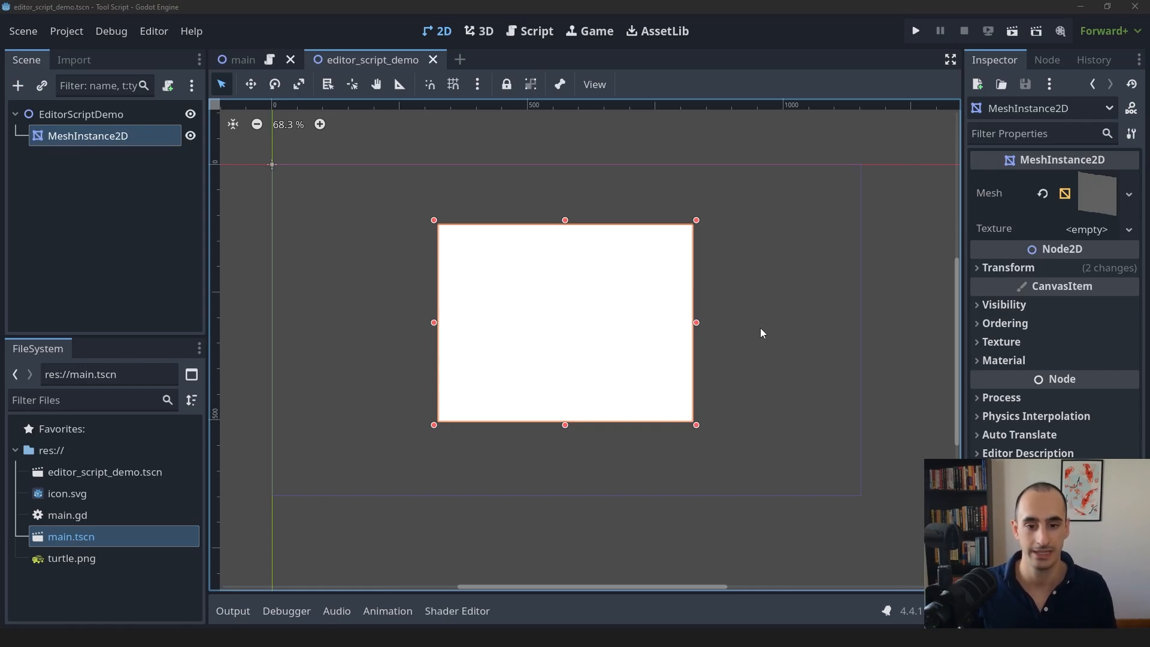
pyautogui.moveTo(595, 316)
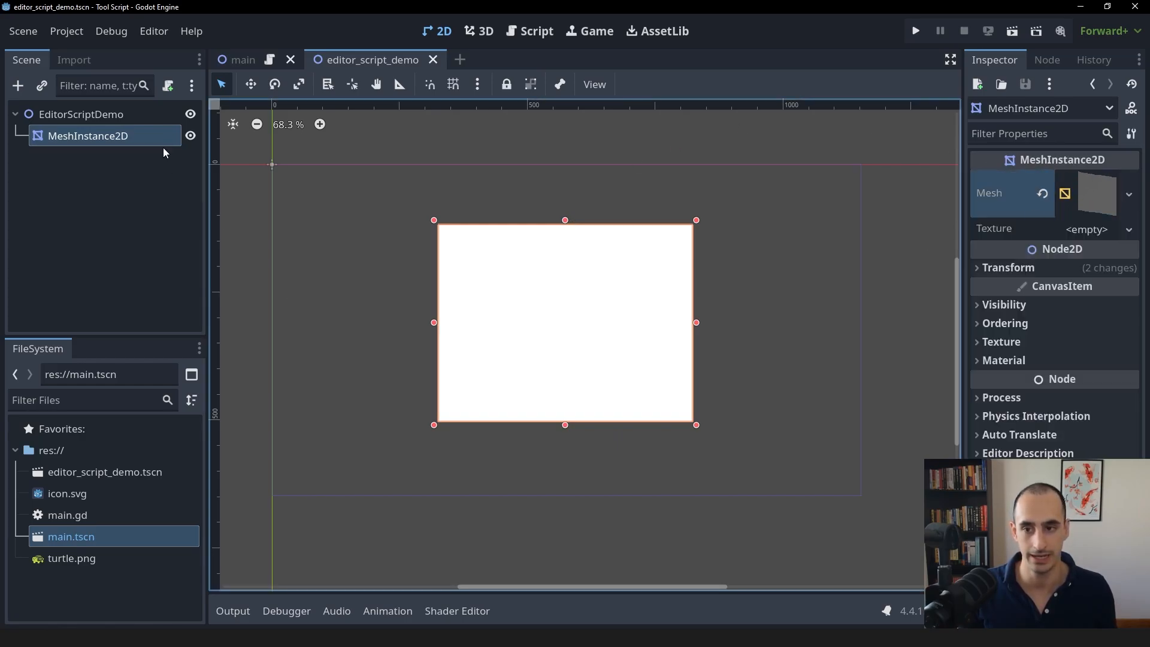
# Step: Create my_editor_script.gd in res:// inheriting EditorScript, with no template
pyautogui.click(81, 113)
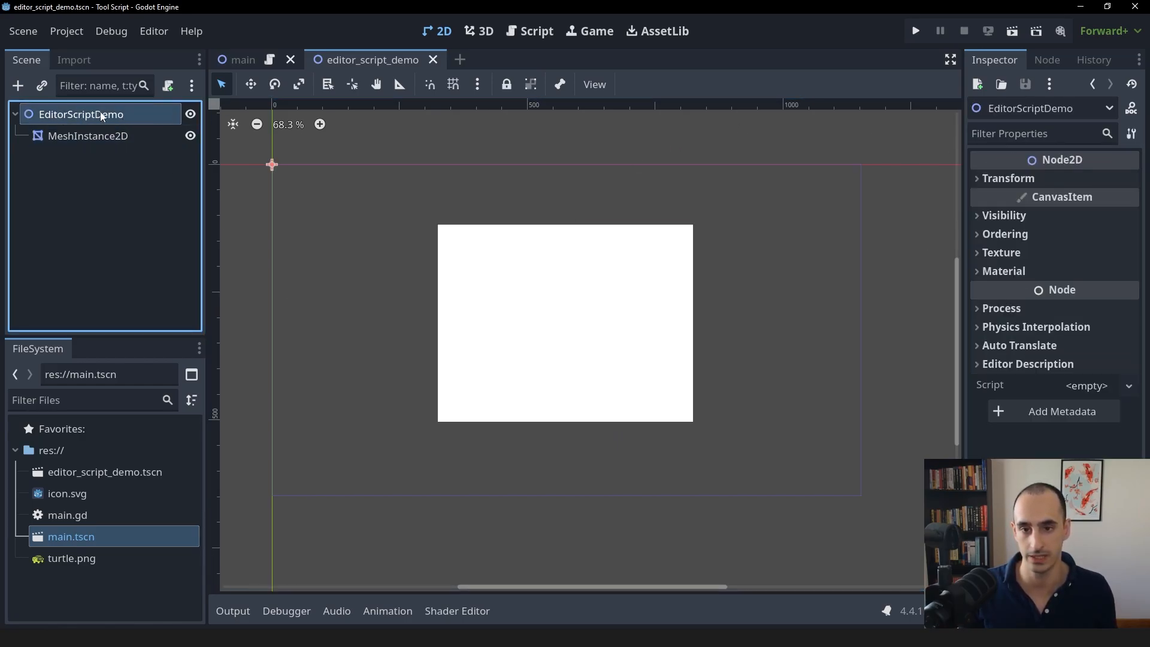
pyautogui.moveTo(79, 113)
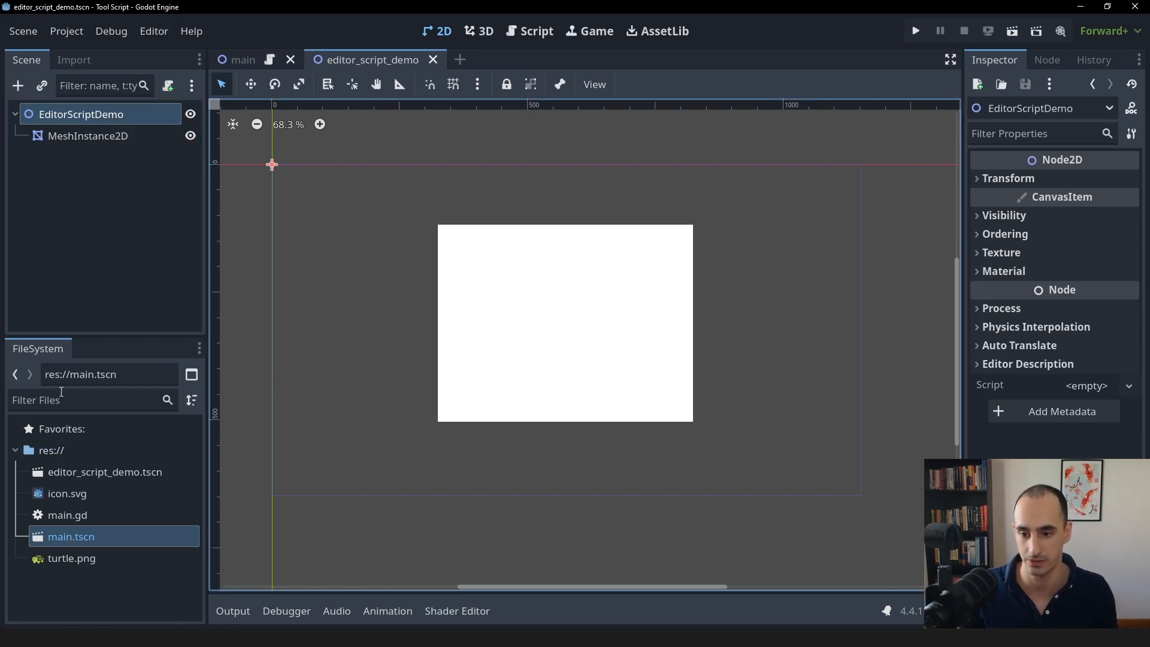
pyautogui.rightClick(51, 450)
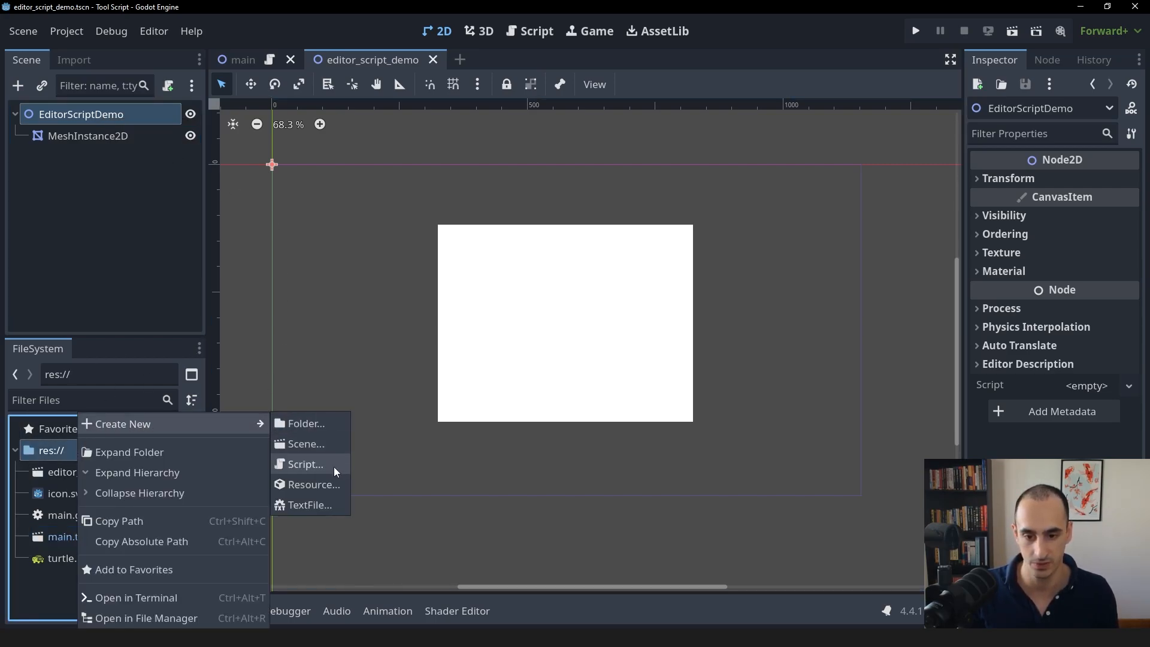
pyautogui.click(304, 464)
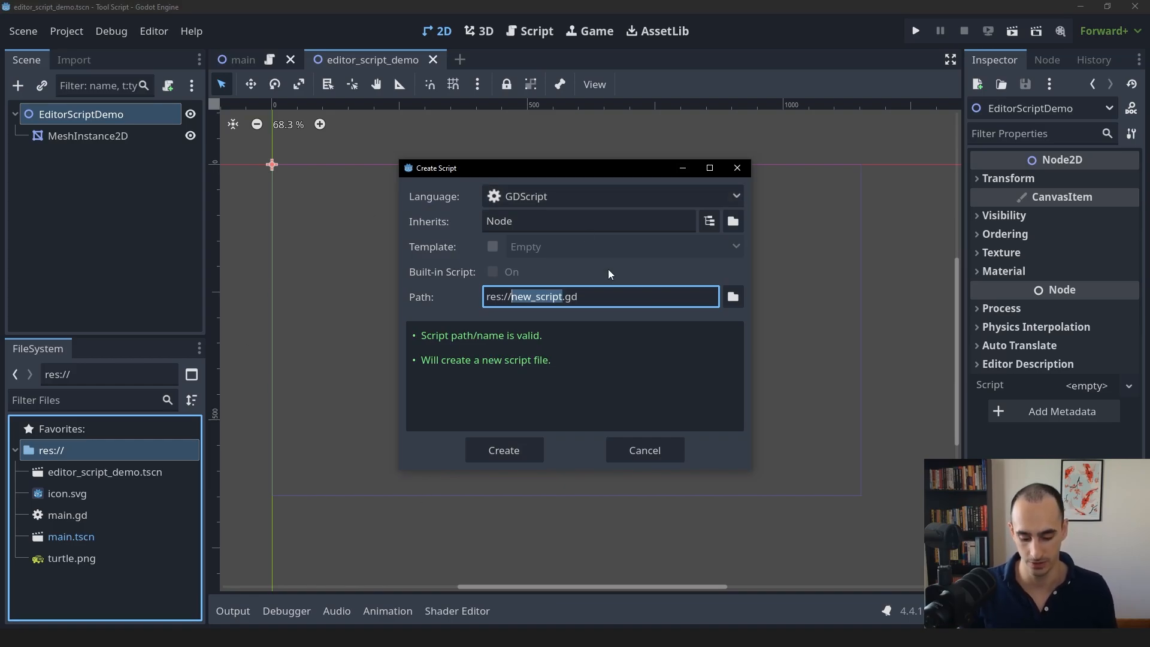
pyautogui.write('my_editor')
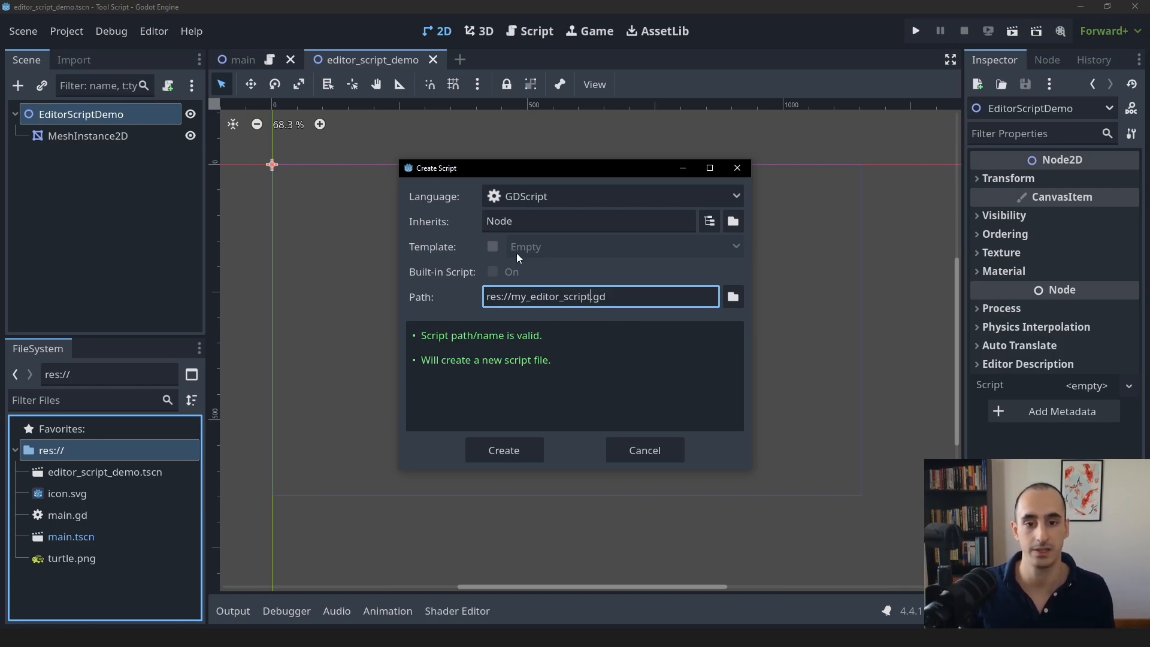
pyautogui.write('EditorScript')
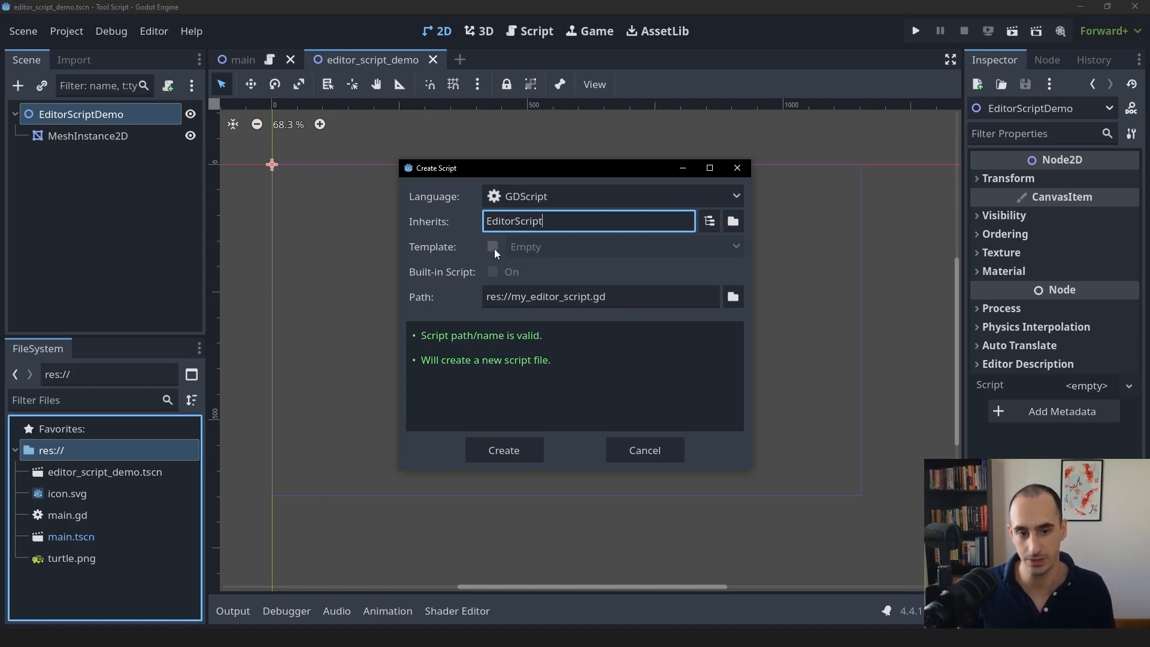
pyautogui.click(492, 246)
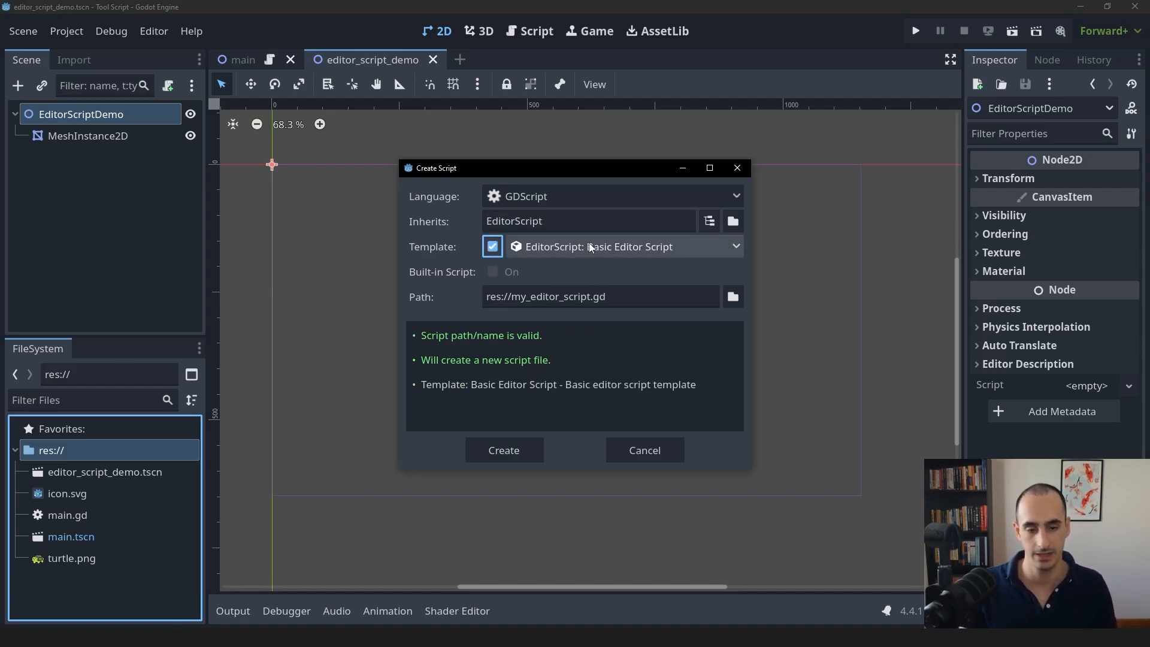
pyautogui.click(492, 245)
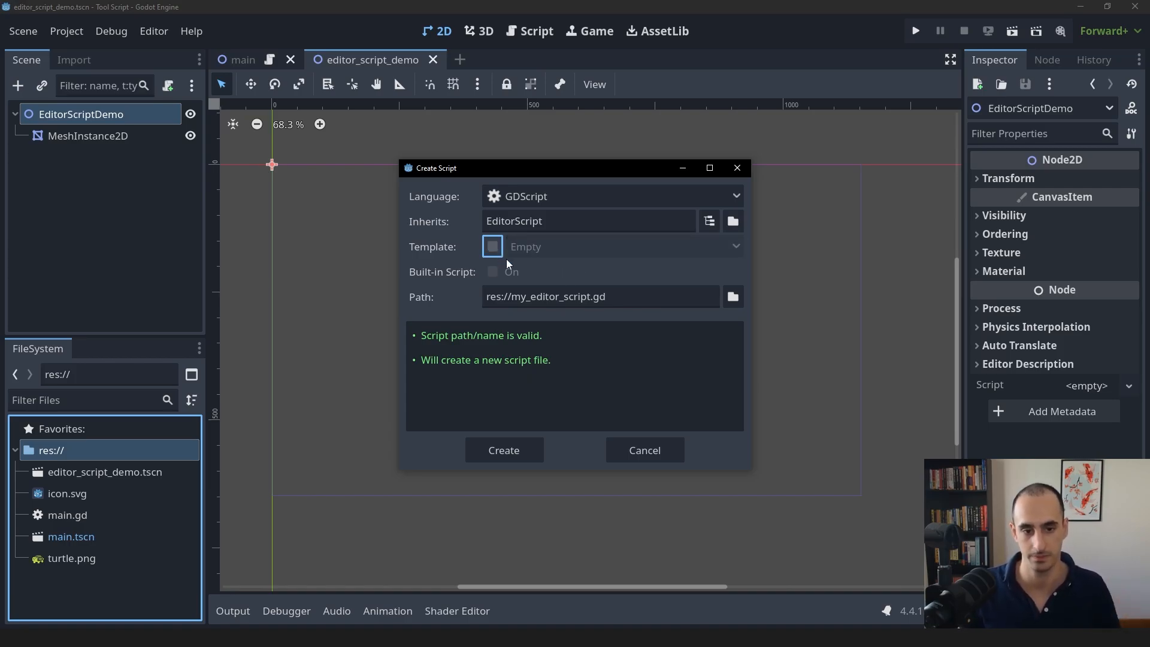
pyautogui.moveTo(504, 449)
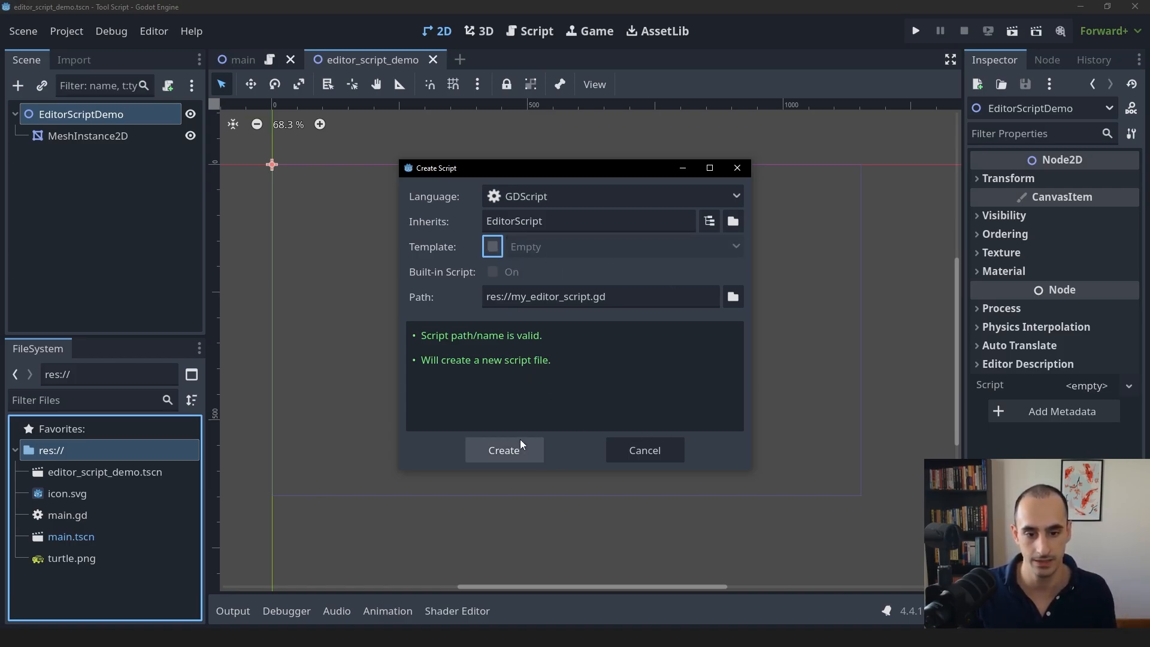
pyautogui.click(503, 450)
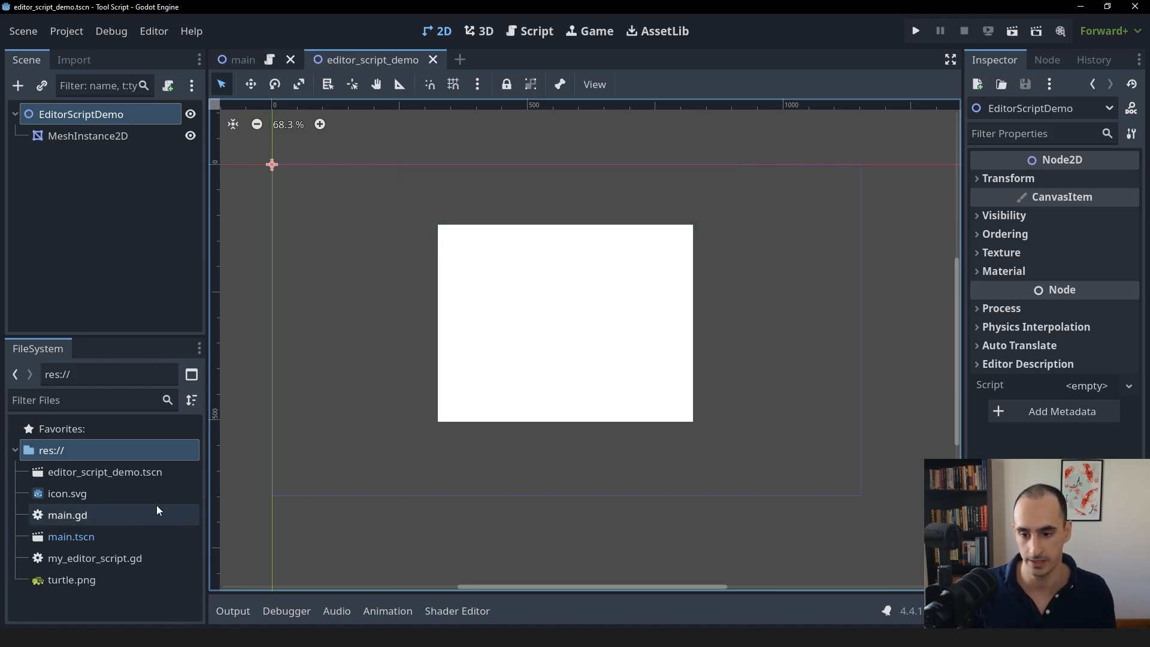
pyautogui.doubleClick(94, 558)
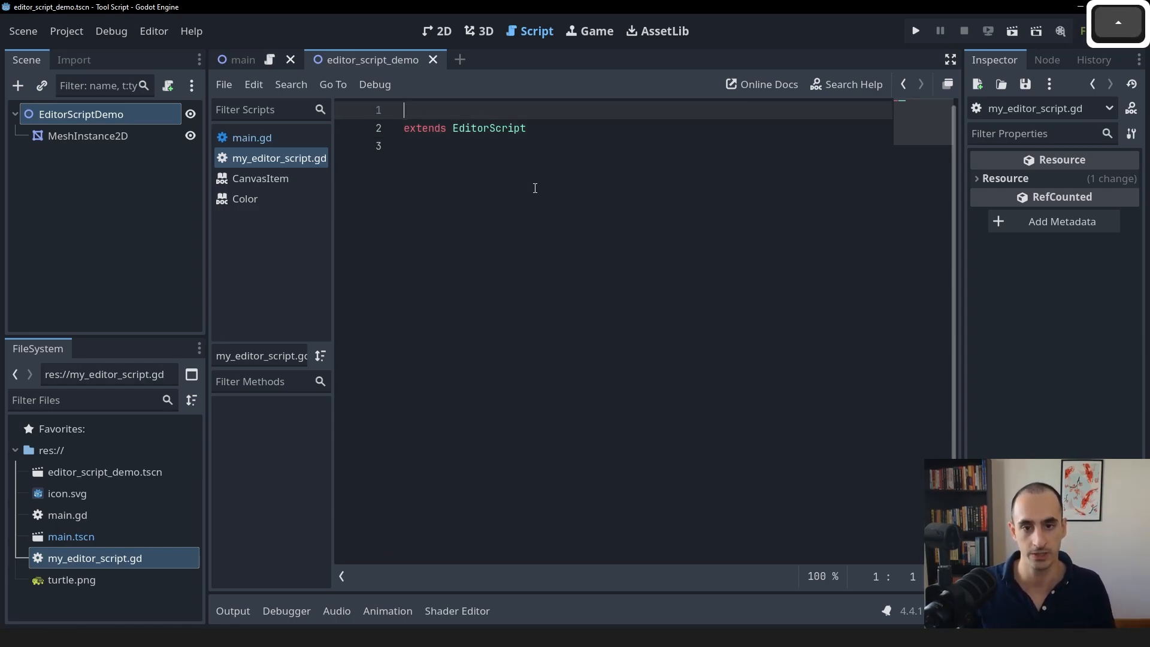
pyautogui.write('@tool')
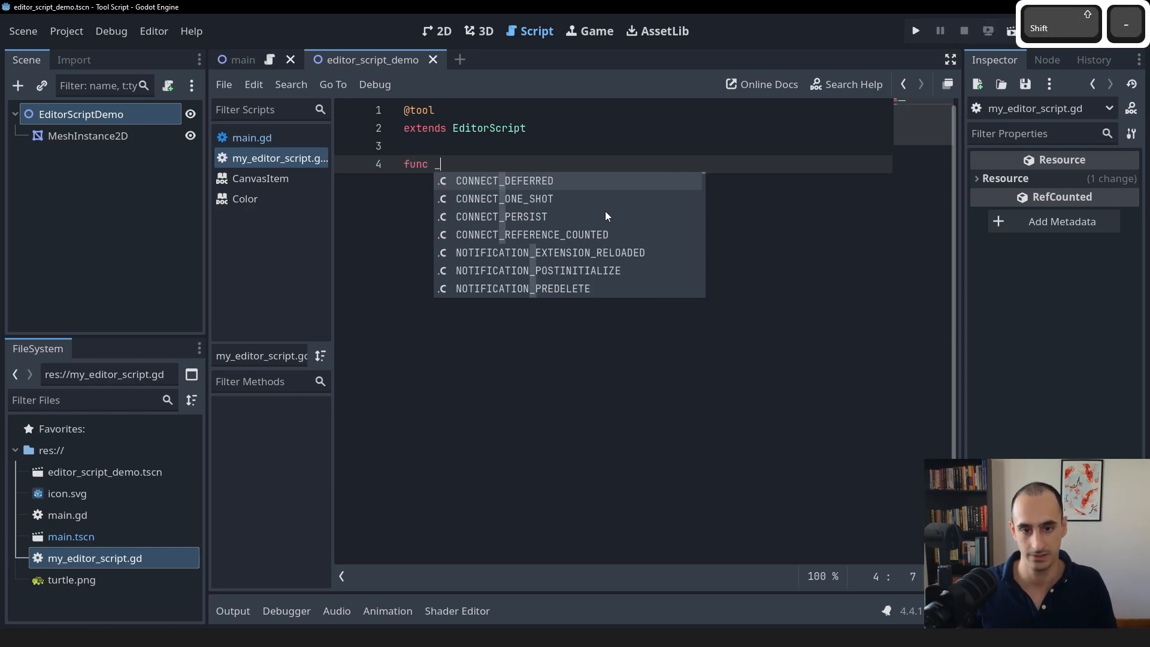
pyautogui.write('_run() -> void:')
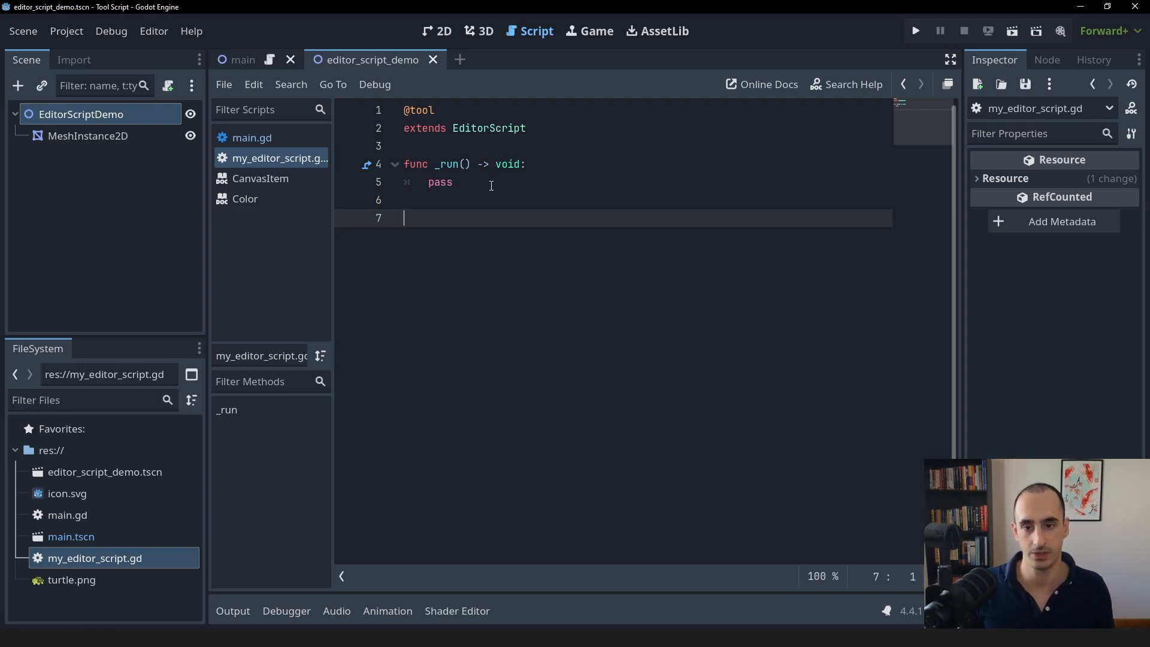
# Step: Run the still-empty editor script from the script editor's File menu
pyautogui.click(224, 84)
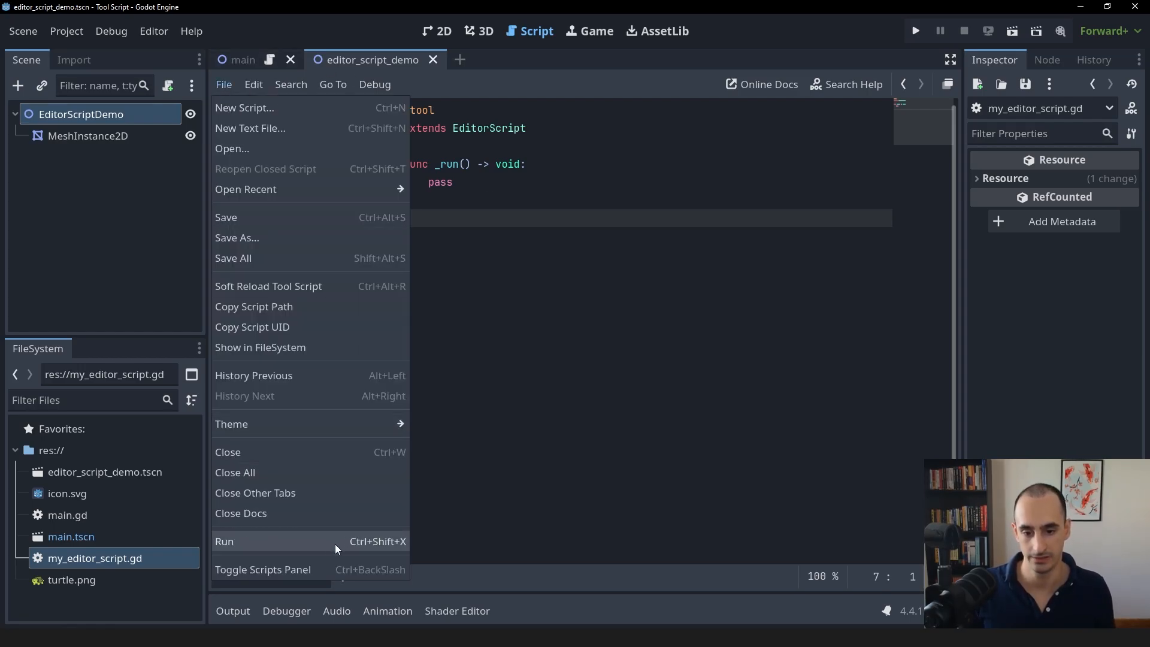
pyautogui.click(225, 541)
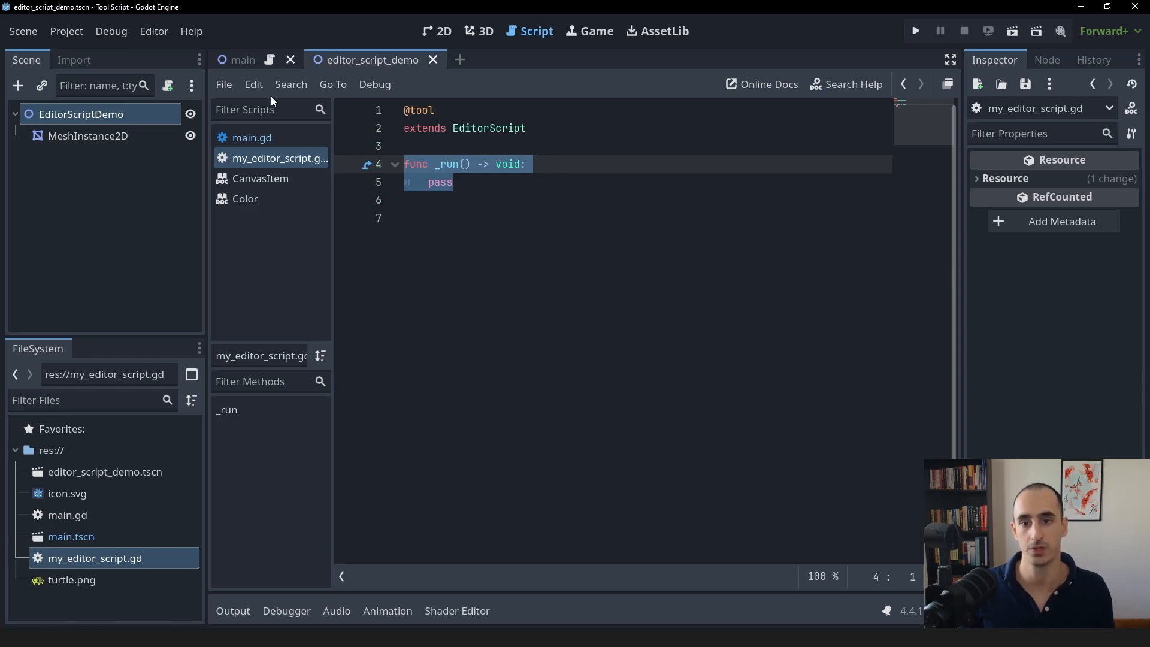
pyautogui.click(223, 84)
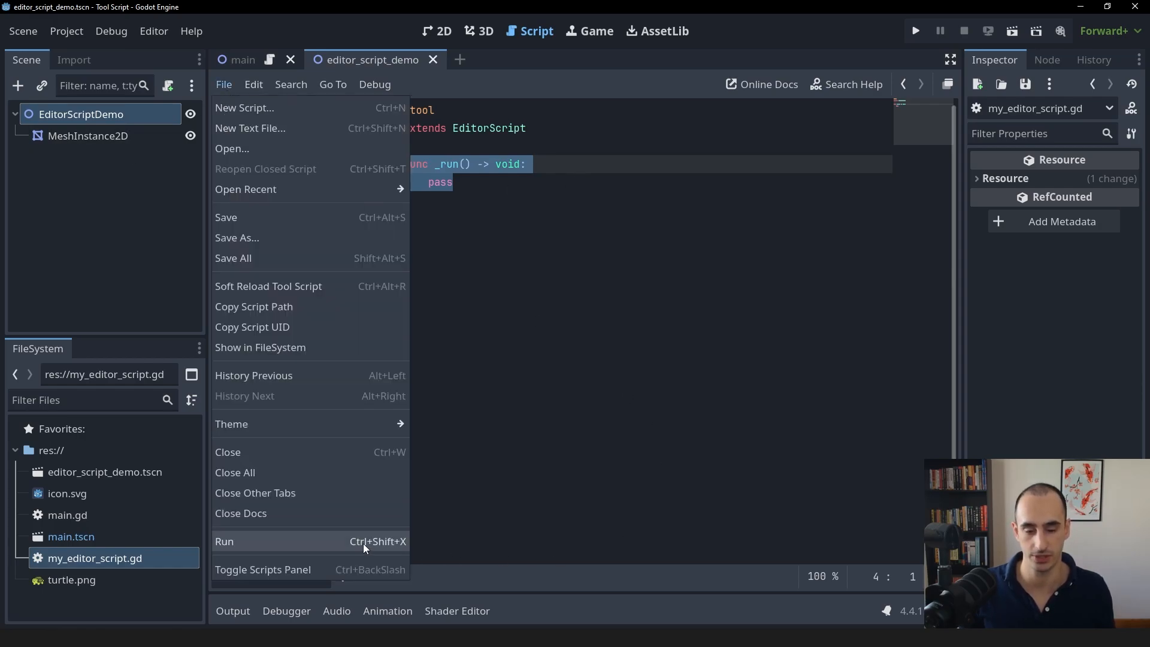
pyautogui.click(225, 542)
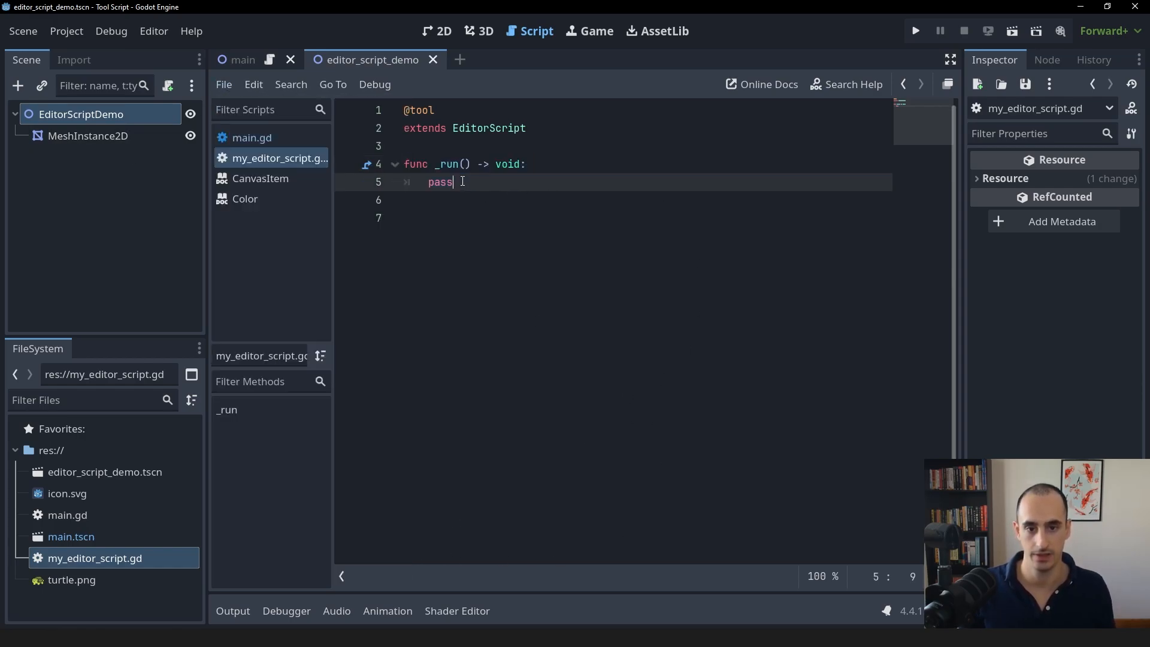
# Step: Replace pass with print("hi") and run the script again
pyautogui.write('print(')
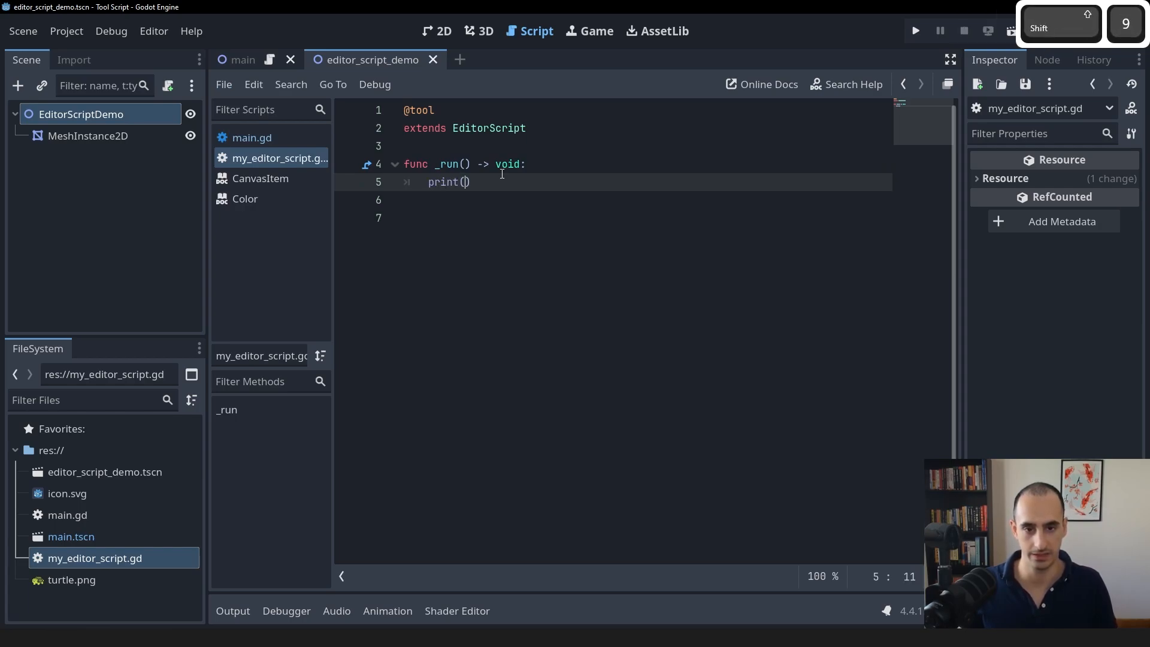
pyautogui.write('"hi"')
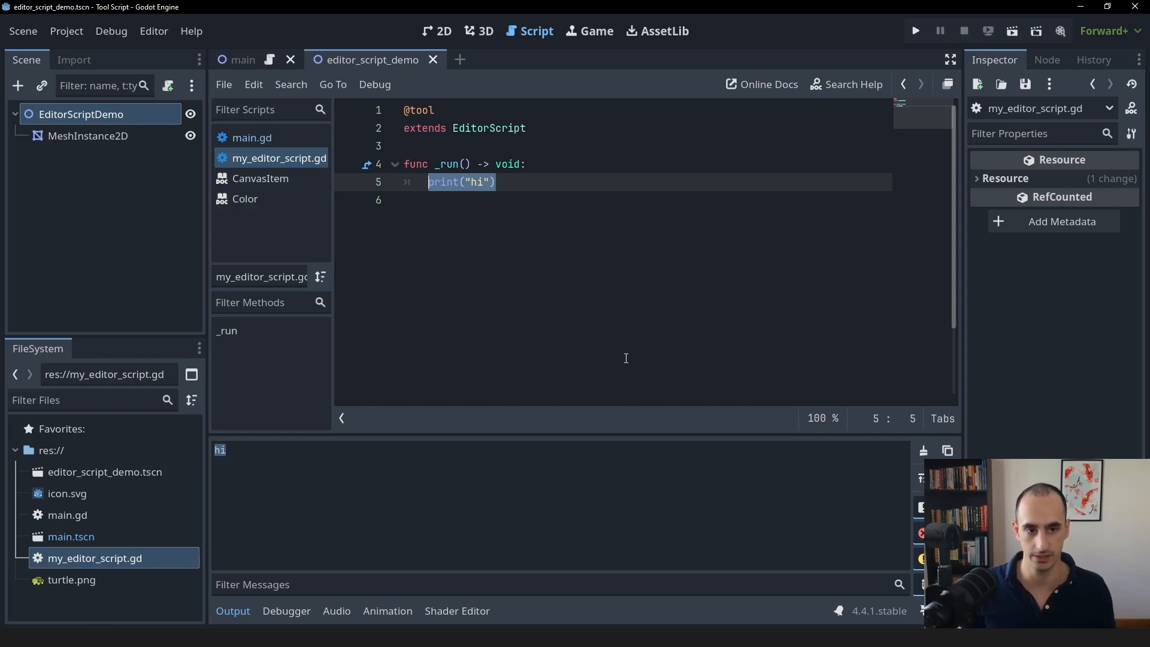
pyautogui.click(914, 31)
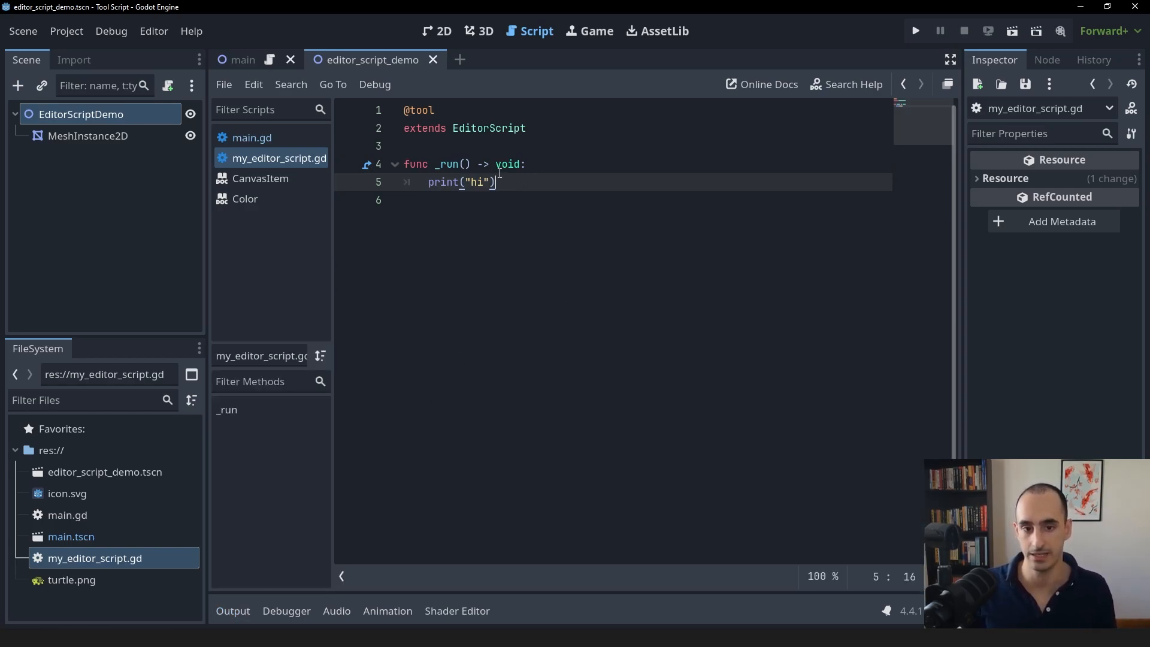
pyautogui.moveTo(496, 182); pyautogui.dragTo(404, 163)
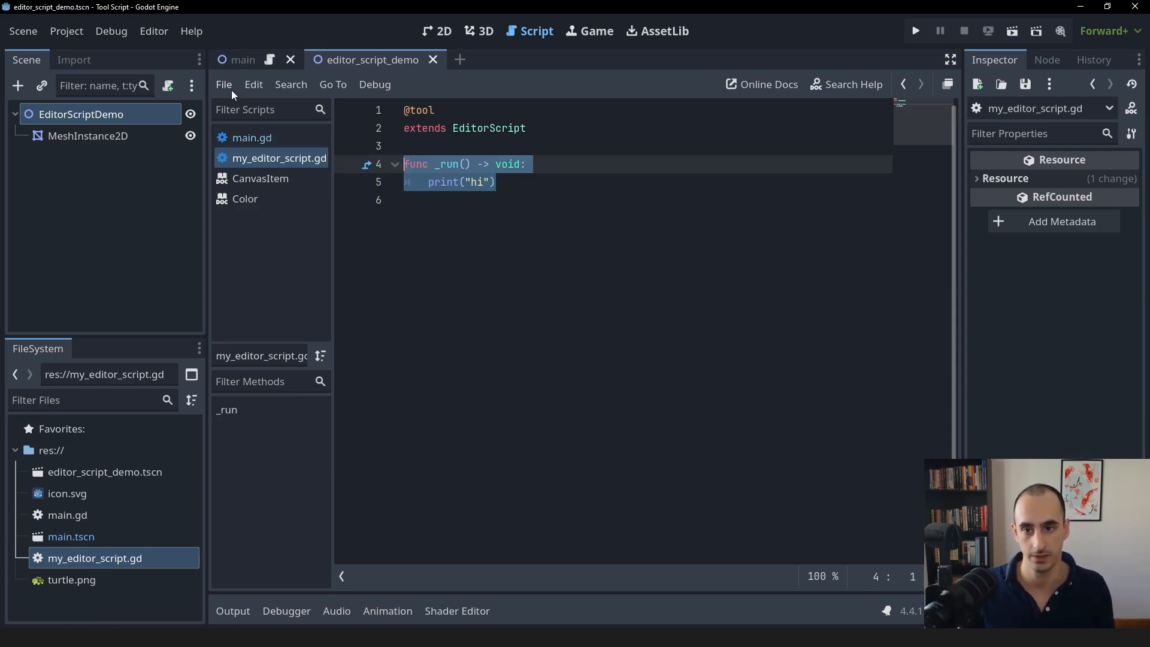
pyautogui.click(225, 84)
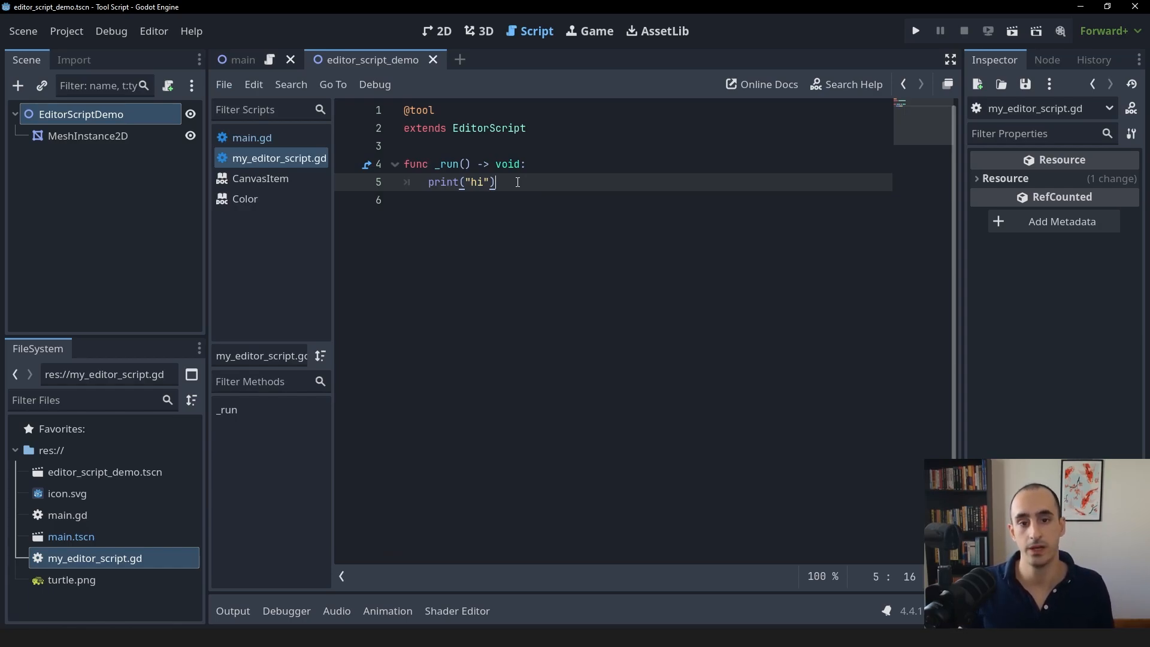
pyautogui.moveTo(529, 30)
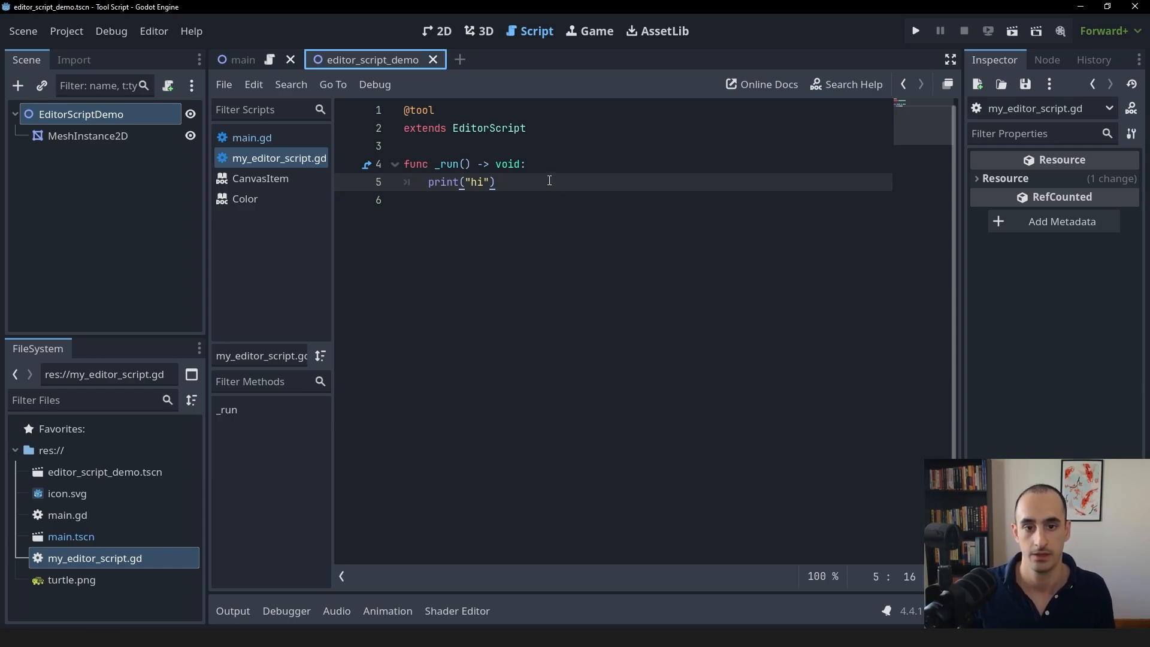
pyautogui.click(443, 30)
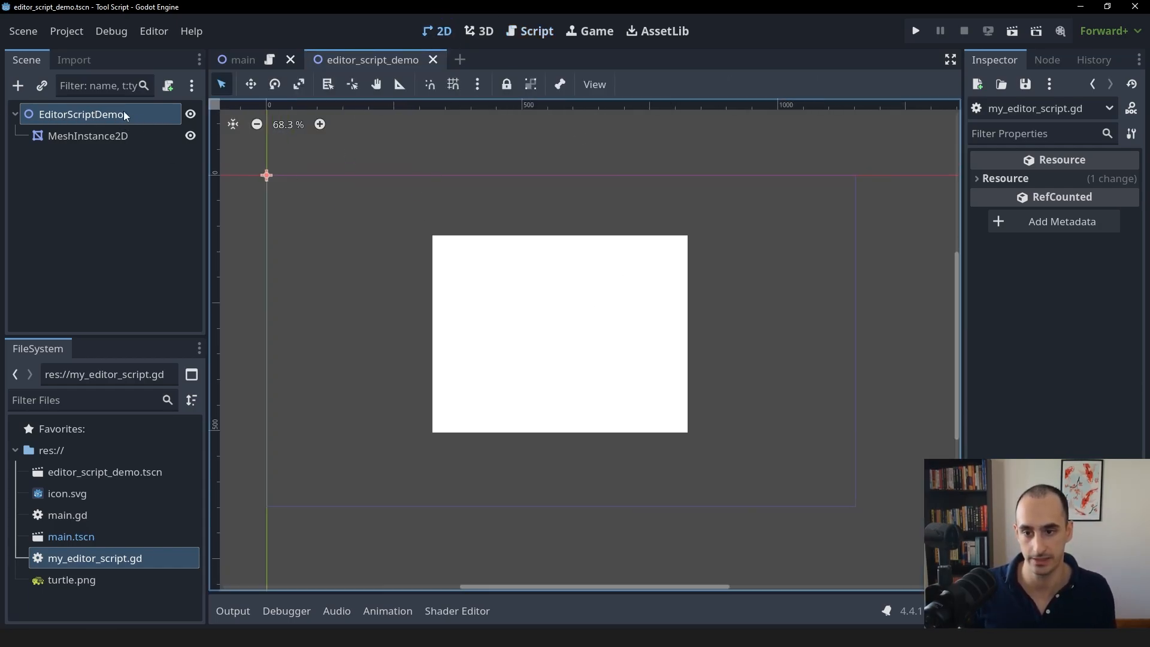
pyautogui.click(536, 31)
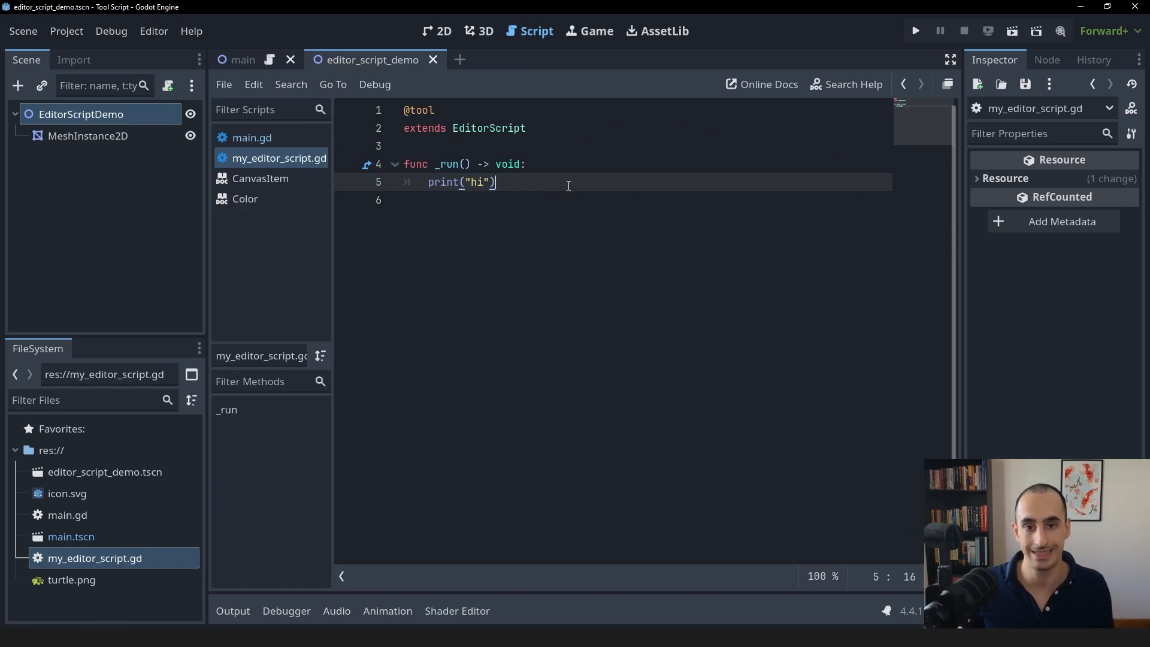
# Step: Add var current_scene = get_scene() inside _run
pyautogui.press('Enter')
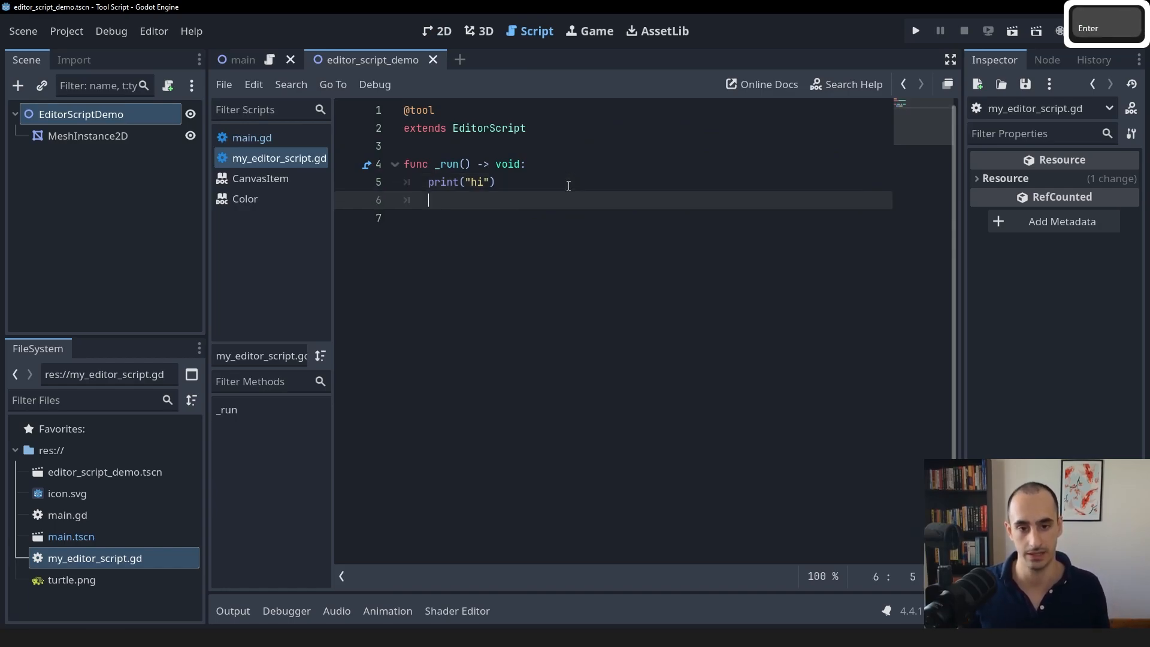
pyautogui.write('get_scnee')
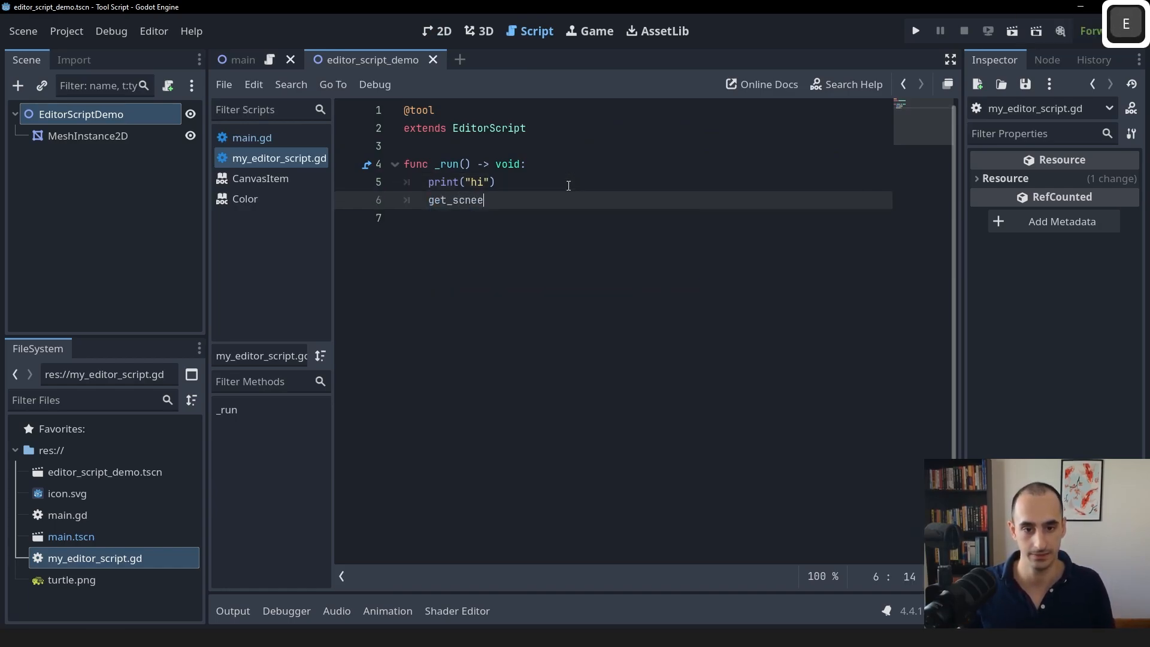
pyautogui.press('Backspace')
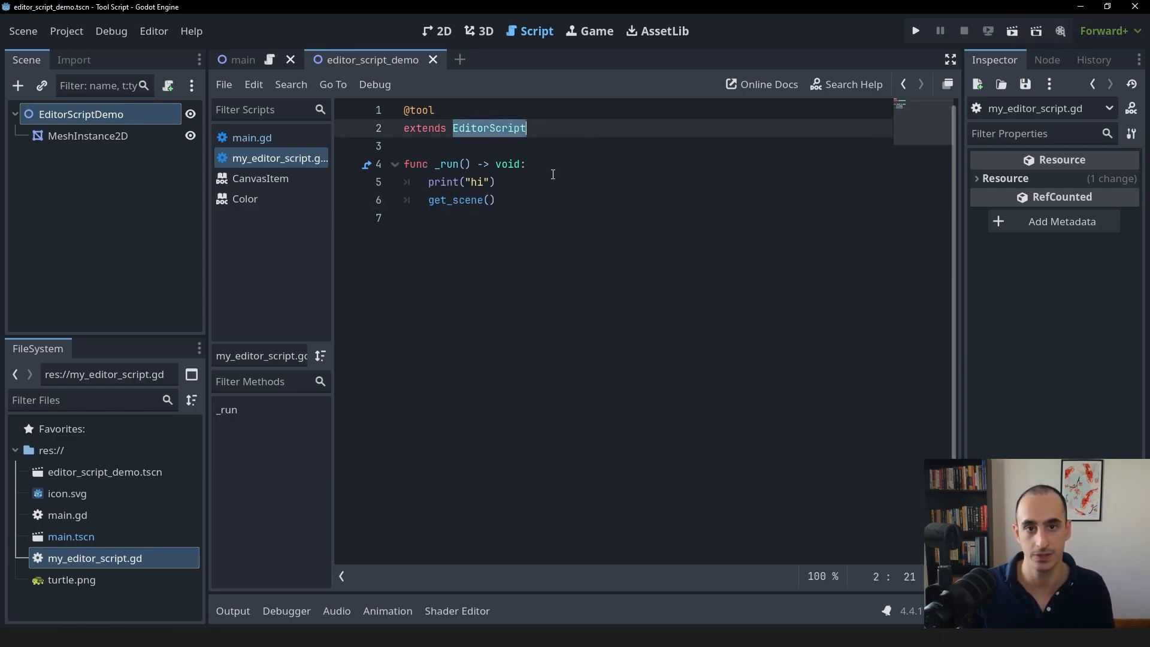
pyautogui.click(81, 115)
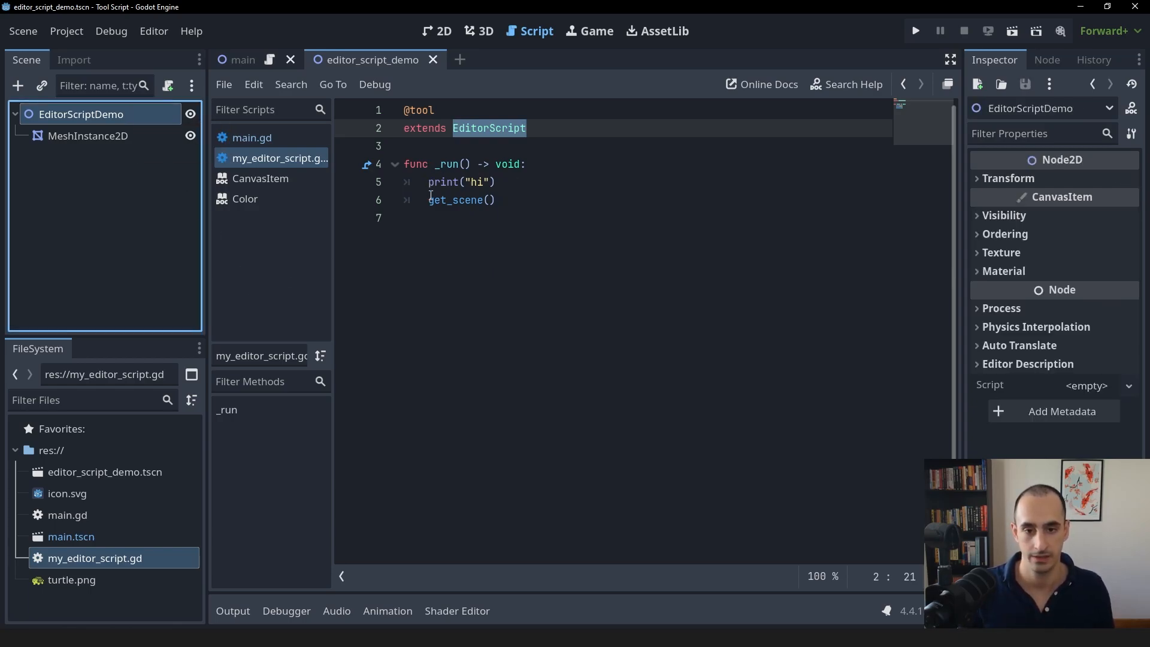
pyautogui.write('var current_scene =')
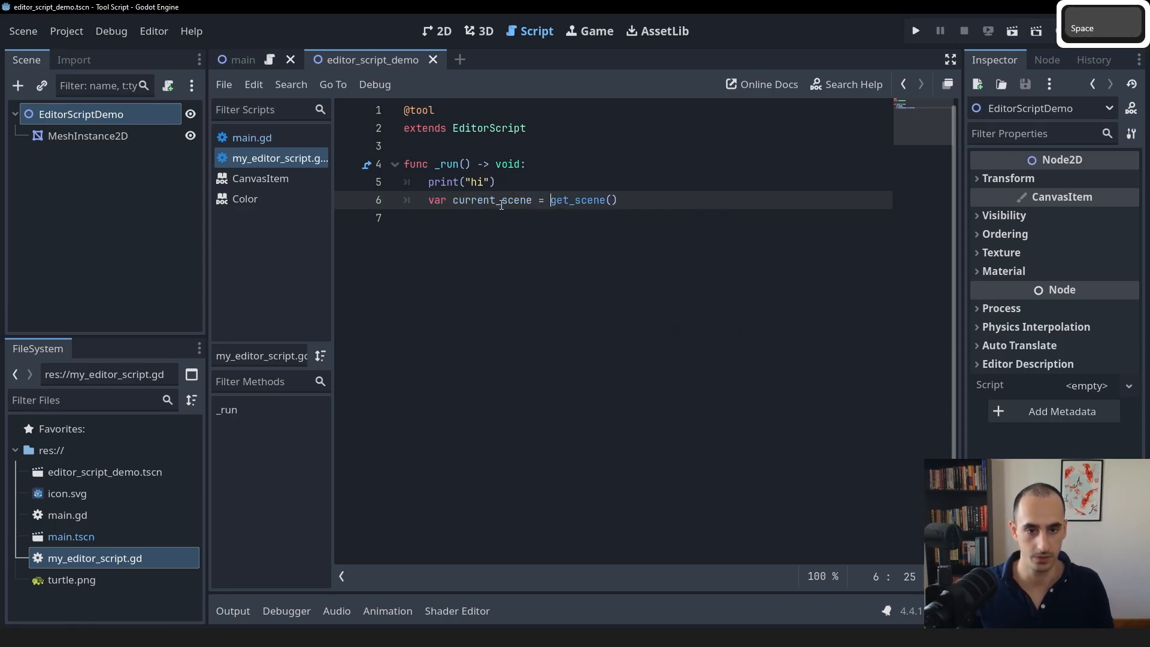
# Step: Add print(current_scene.name) below the variable and run the script
pyautogui.press('Enter')
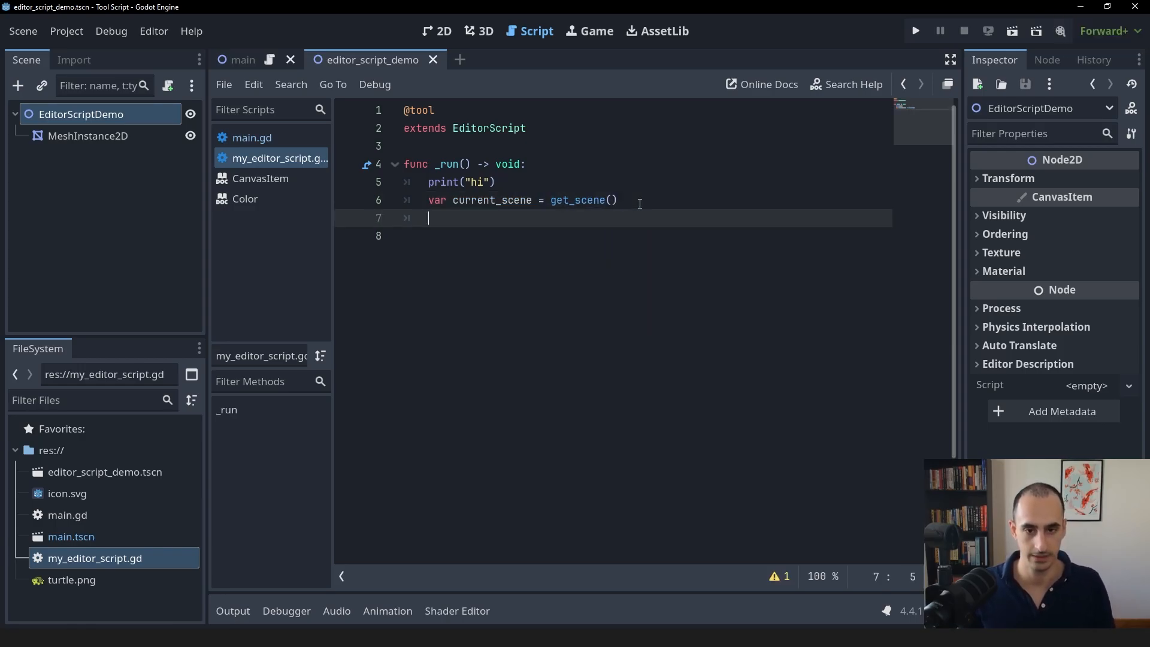
pyautogui.write('print(cur')
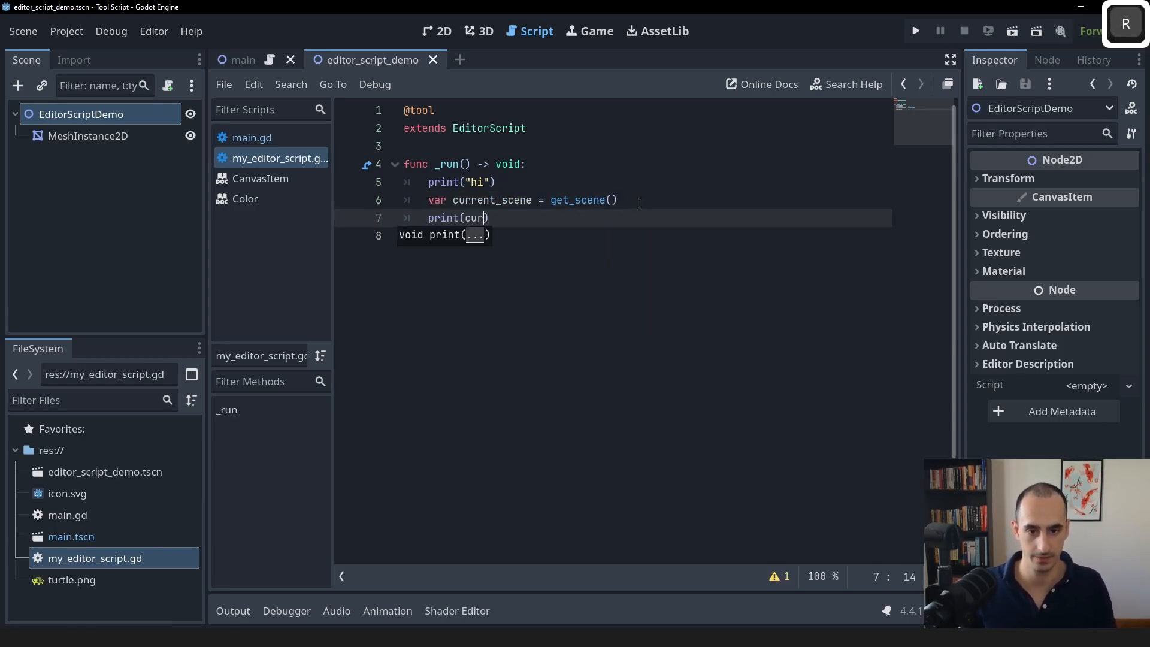
pyautogui.write('current_scene.name')
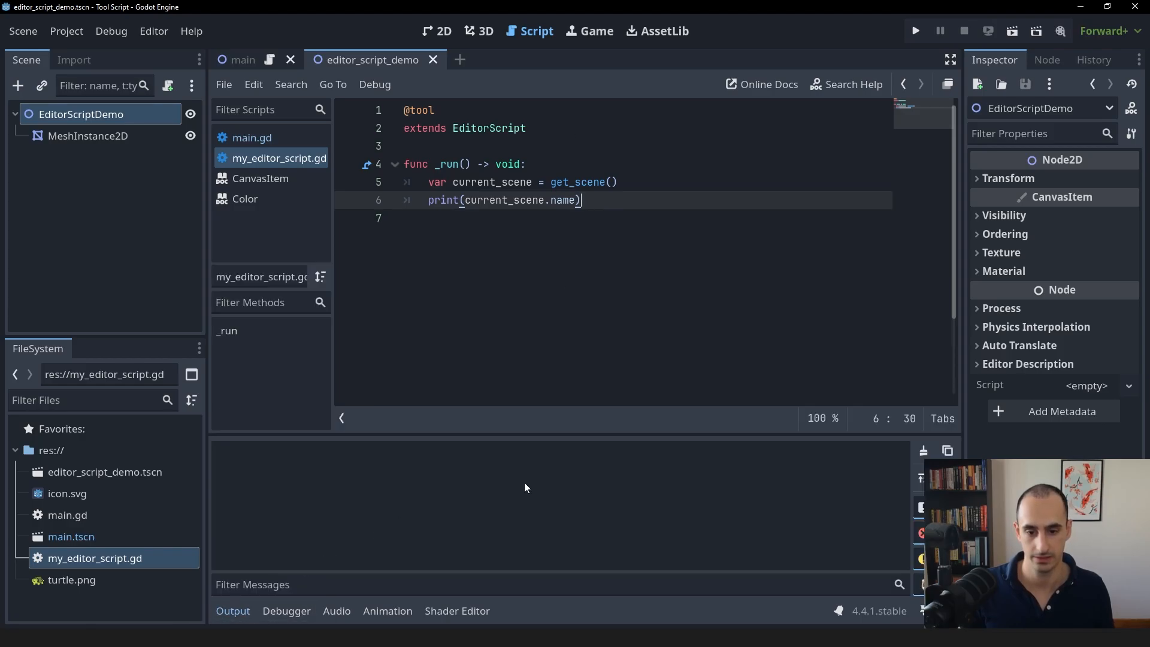
pyautogui.click(372, 59)
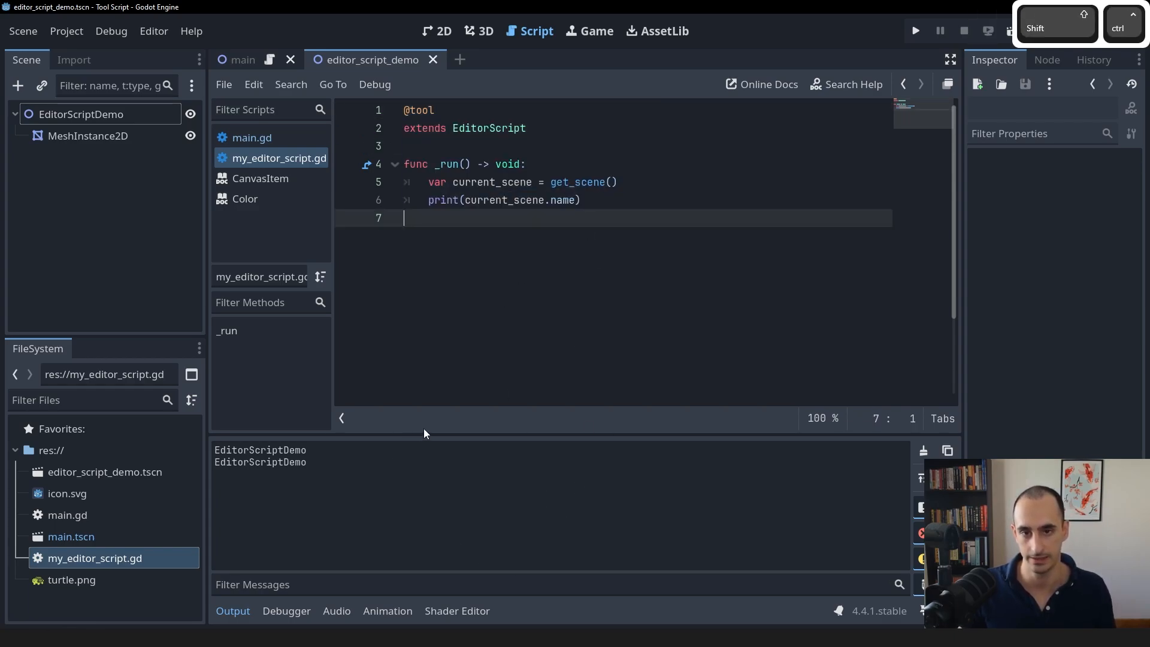
# Step: Open the main scene, rerun the editor script, and select the printed Main line
pyautogui.click(443, 30)
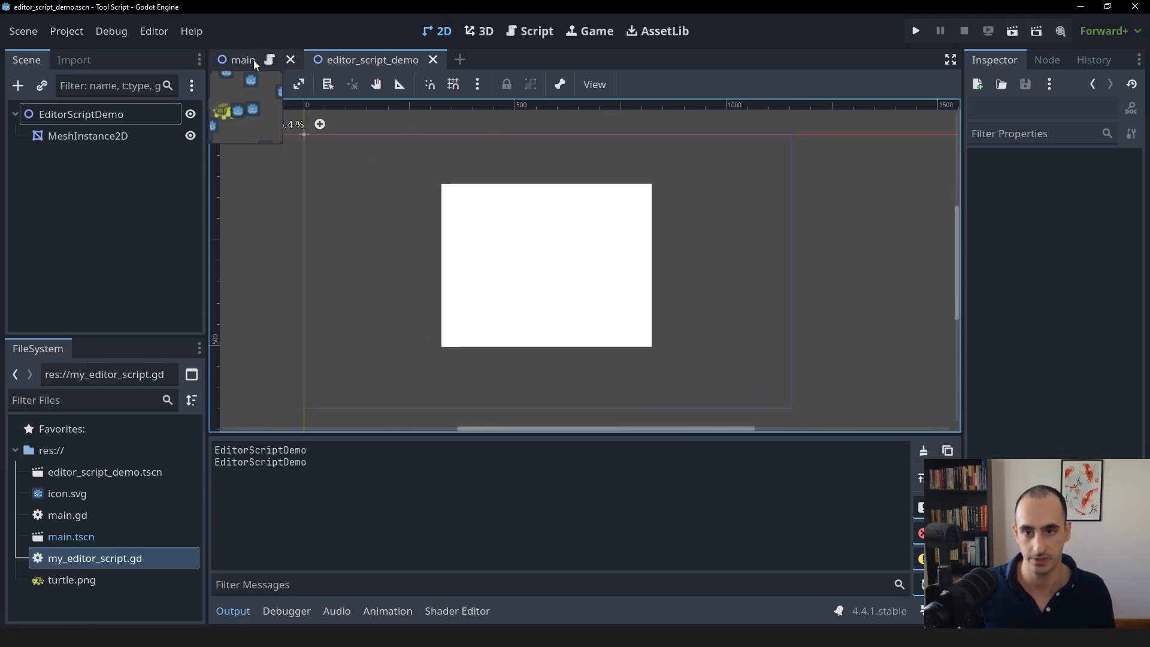
pyautogui.click(241, 59)
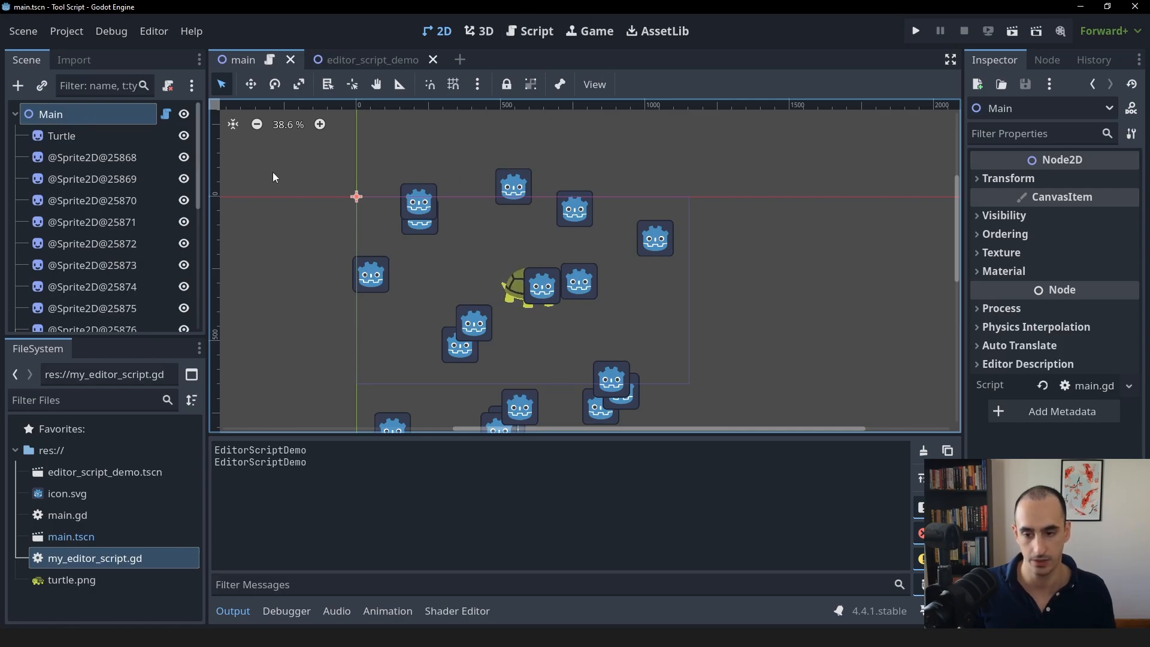
pyautogui.click(529, 31)
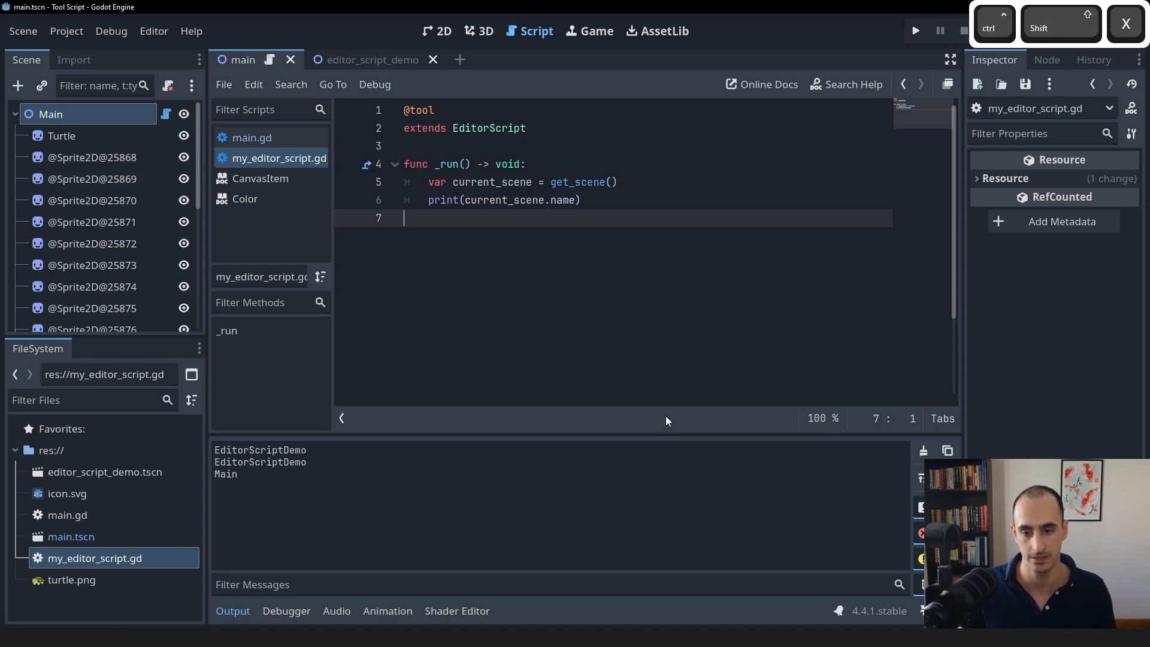
pyautogui.doubleClick(225, 473)
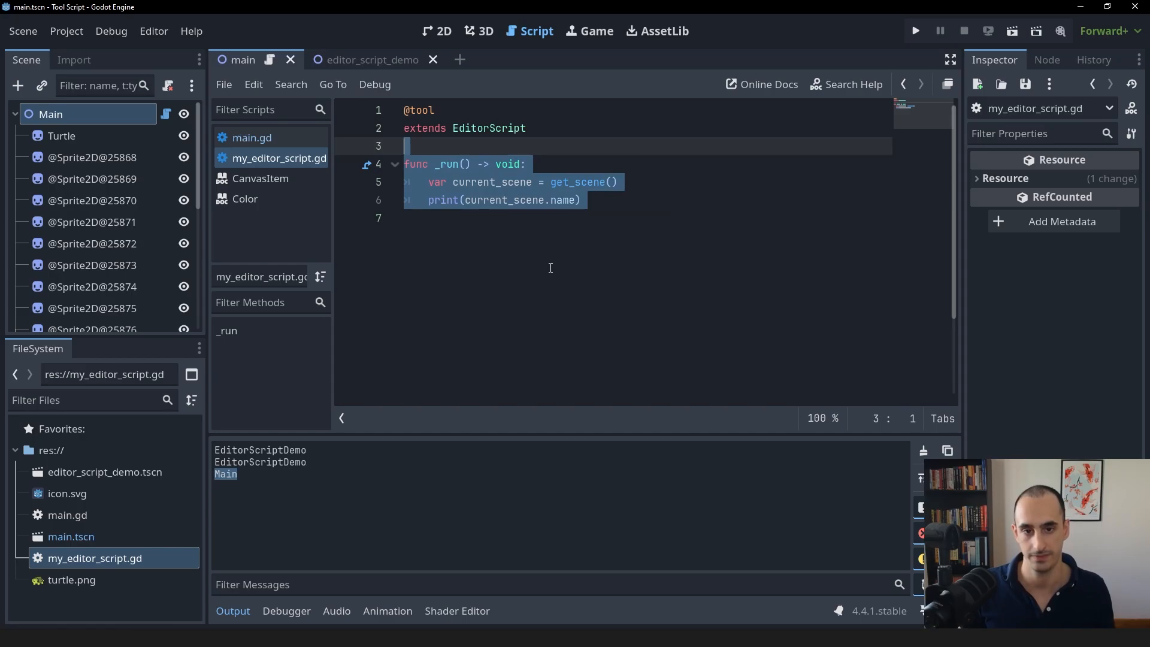
# Step: In editor_script_demo's 2D view, select MeshInstance2D and expand its Visibility properties
pyautogui.click(369, 59)
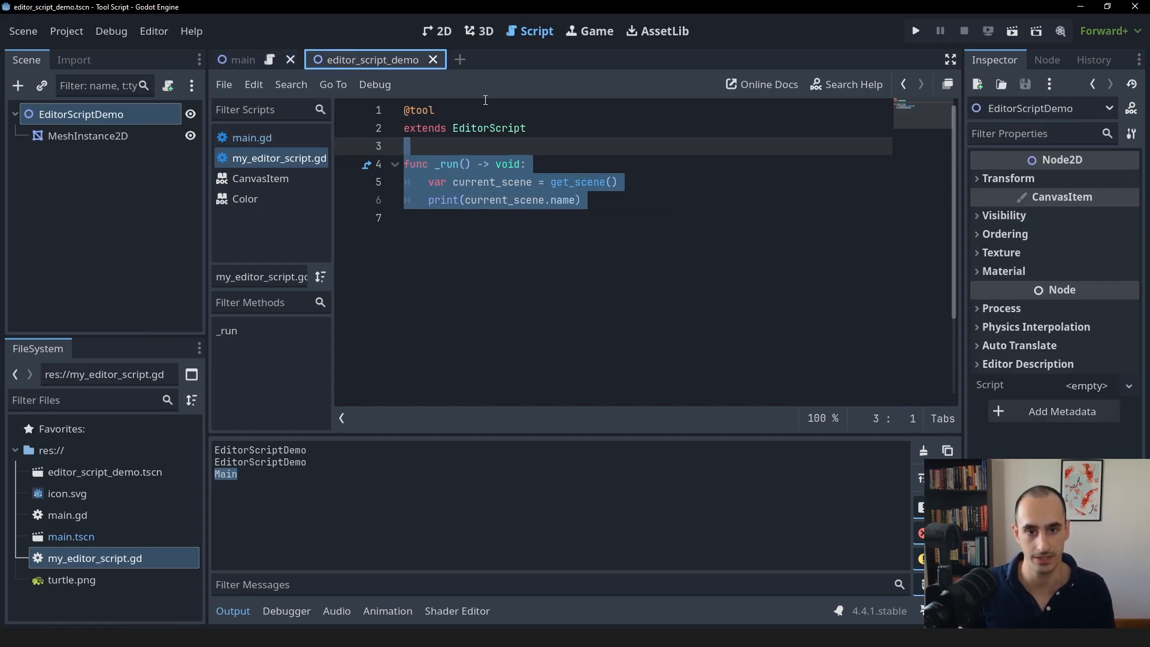
pyautogui.click(436, 30)
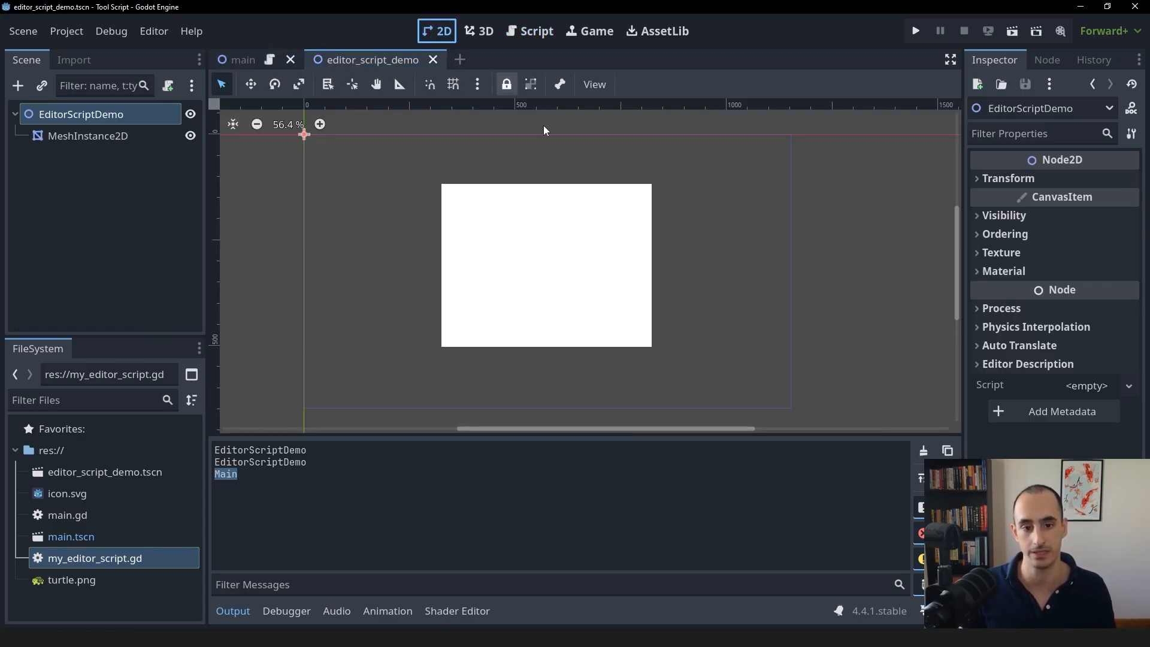
pyautogui.click(88, 136)
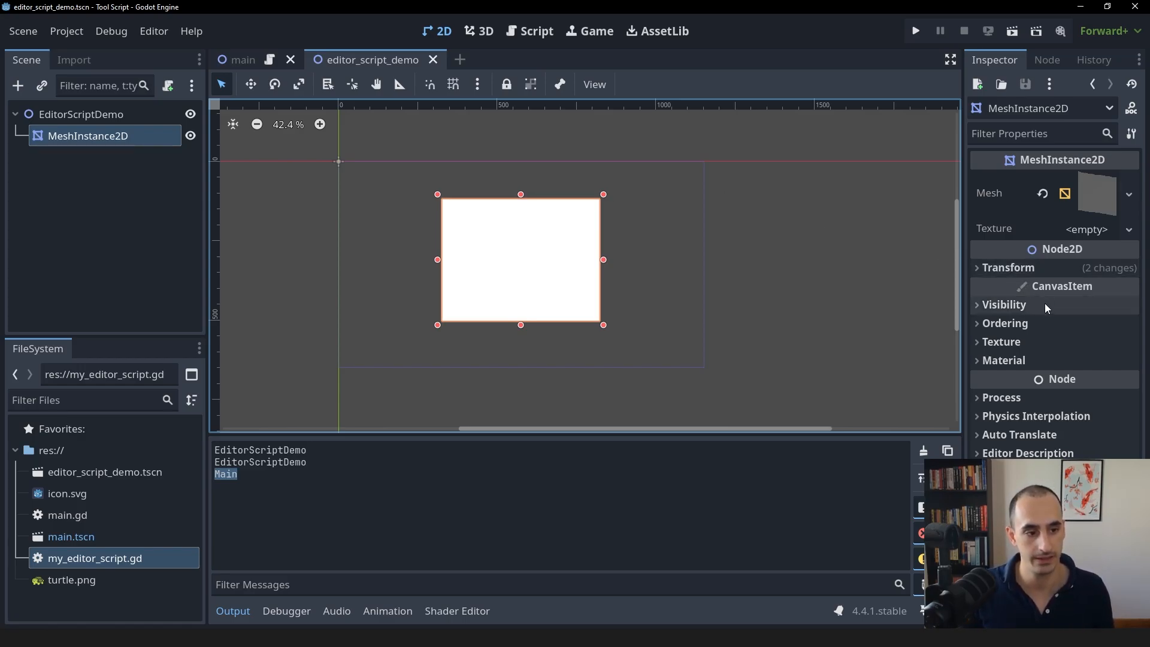
pyautogui.click(1003, 304)
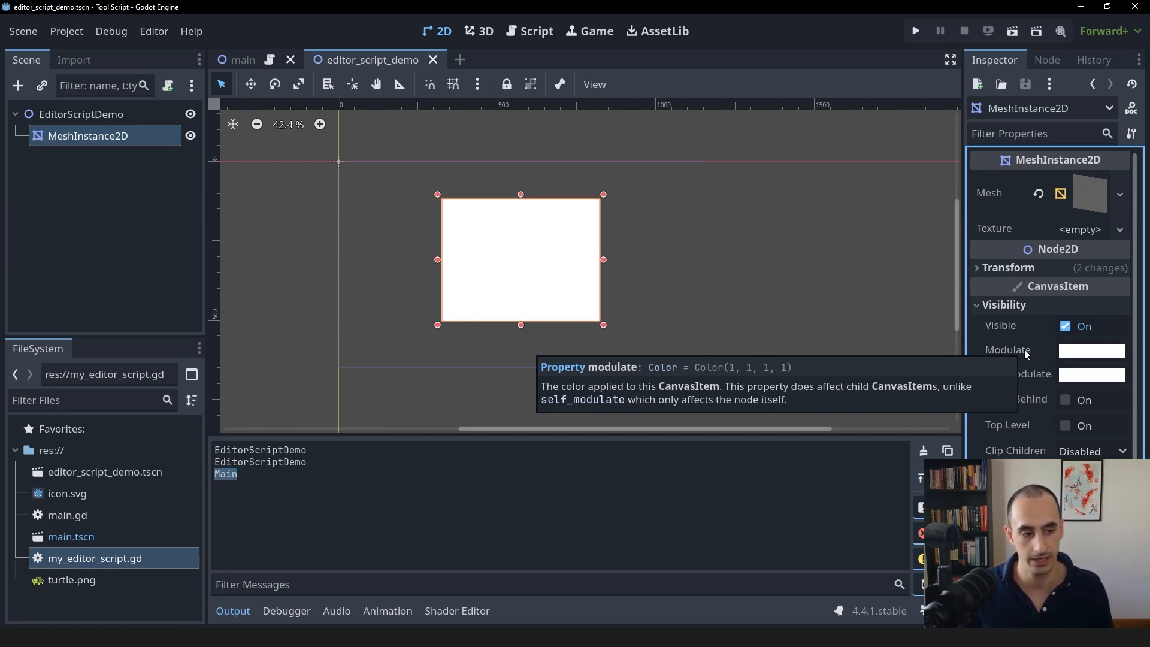
pyautogui.click(1091, 350)
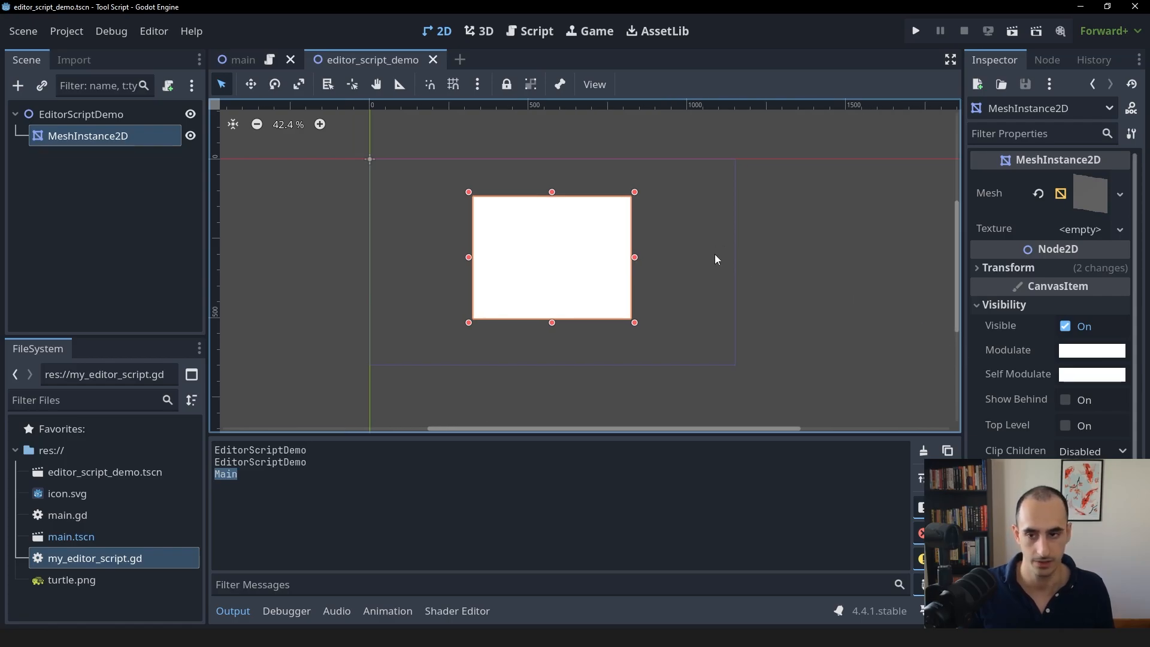
# Step: Replace the print line with var mesh = current_scene.find_child("MeshInstance2D")
pyautogui.click(537, 30)
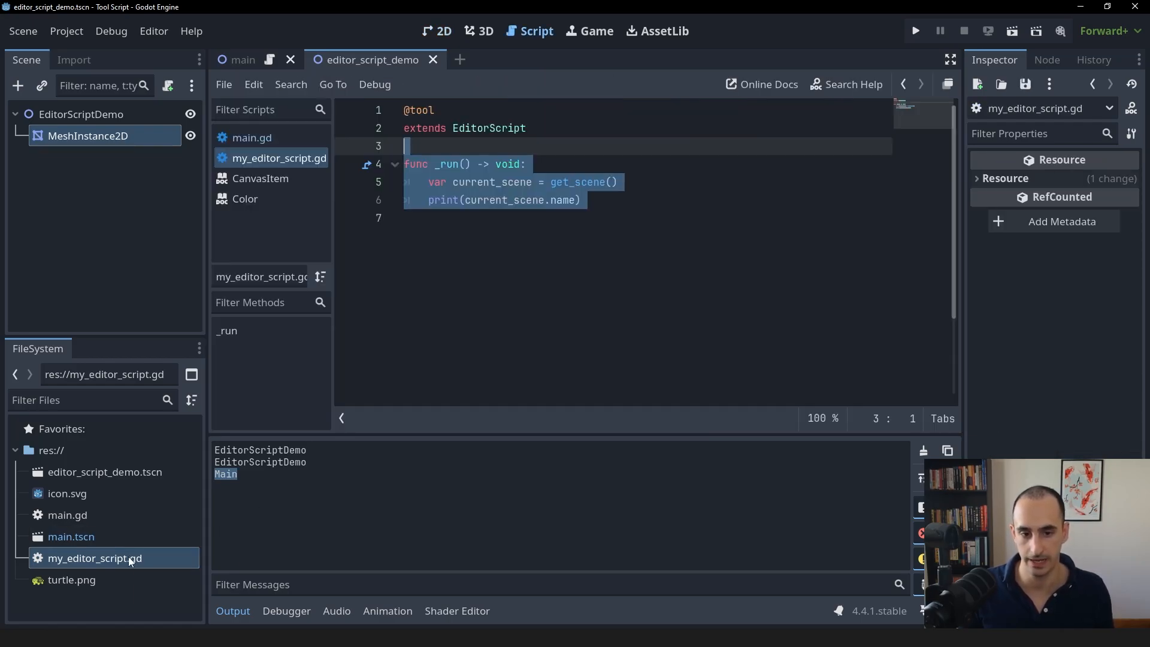
pyautogui.click(581, 199)
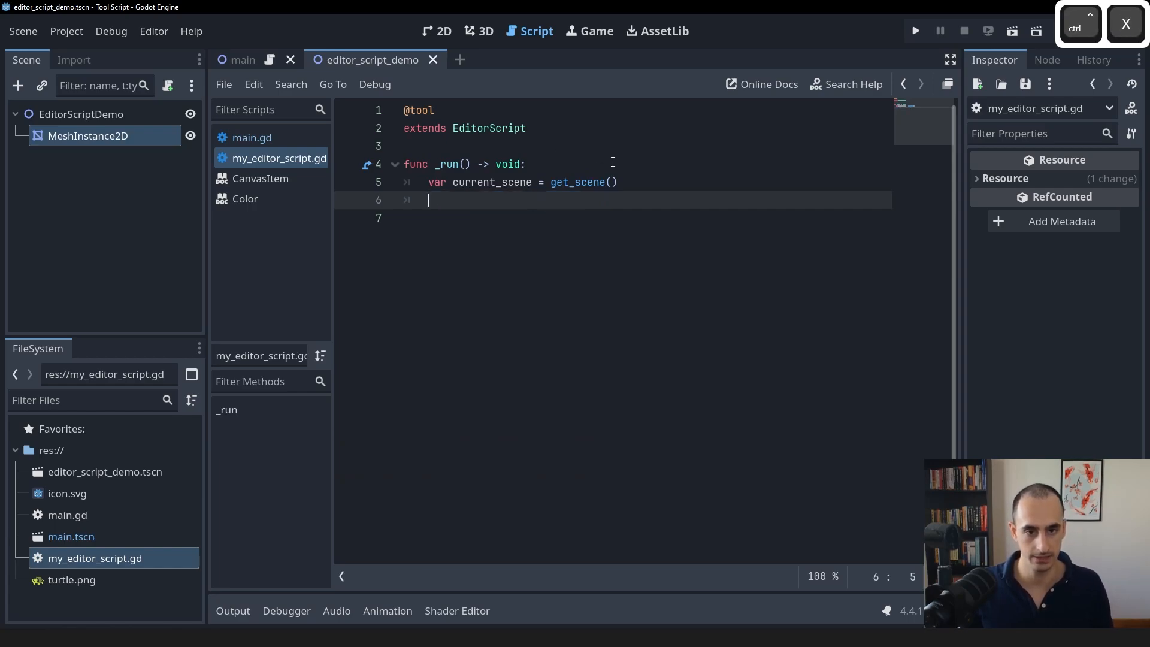
pyautogui.write('current')
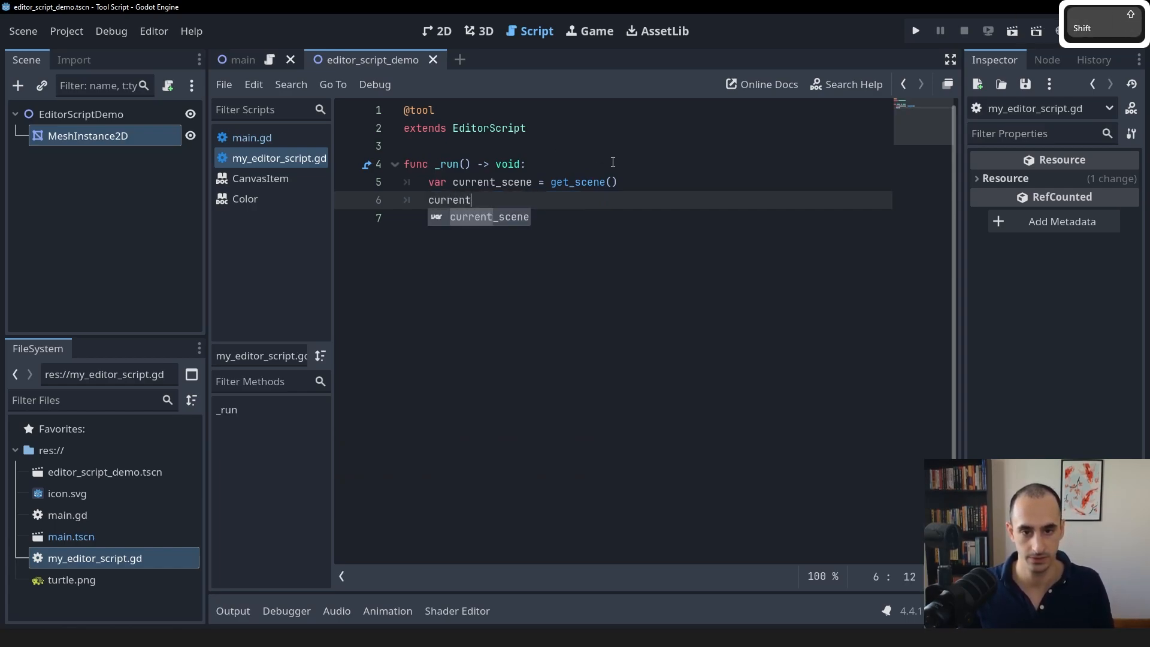
pyautogui.write('_scene.find(')
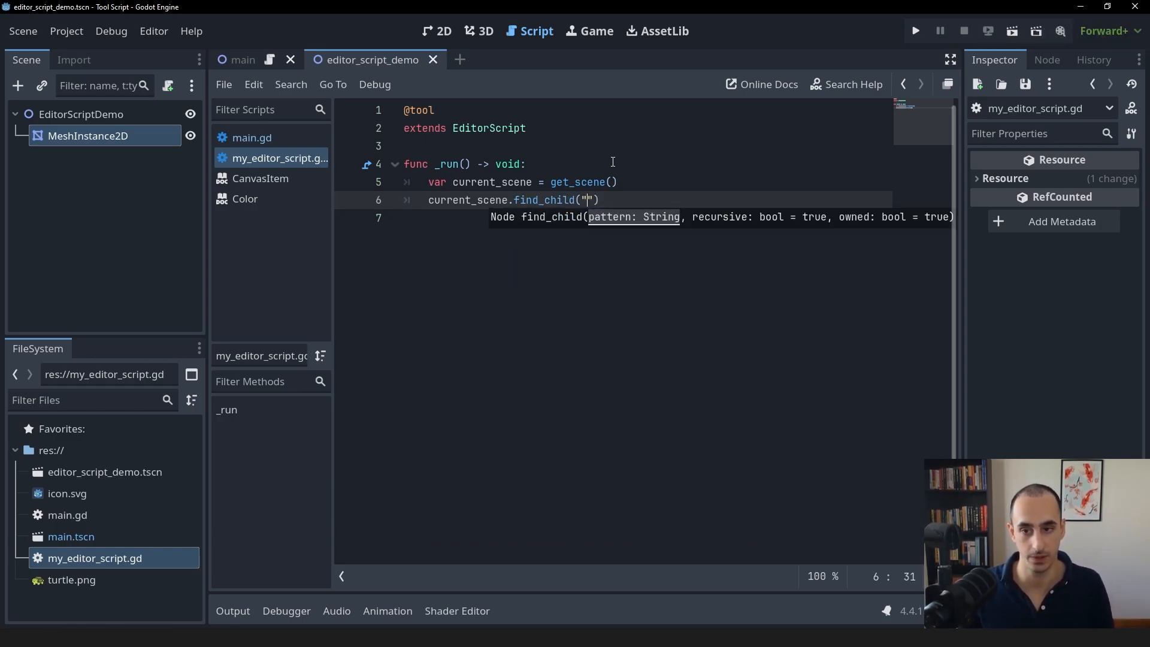
pyautogui.write('MeshInstance2D')
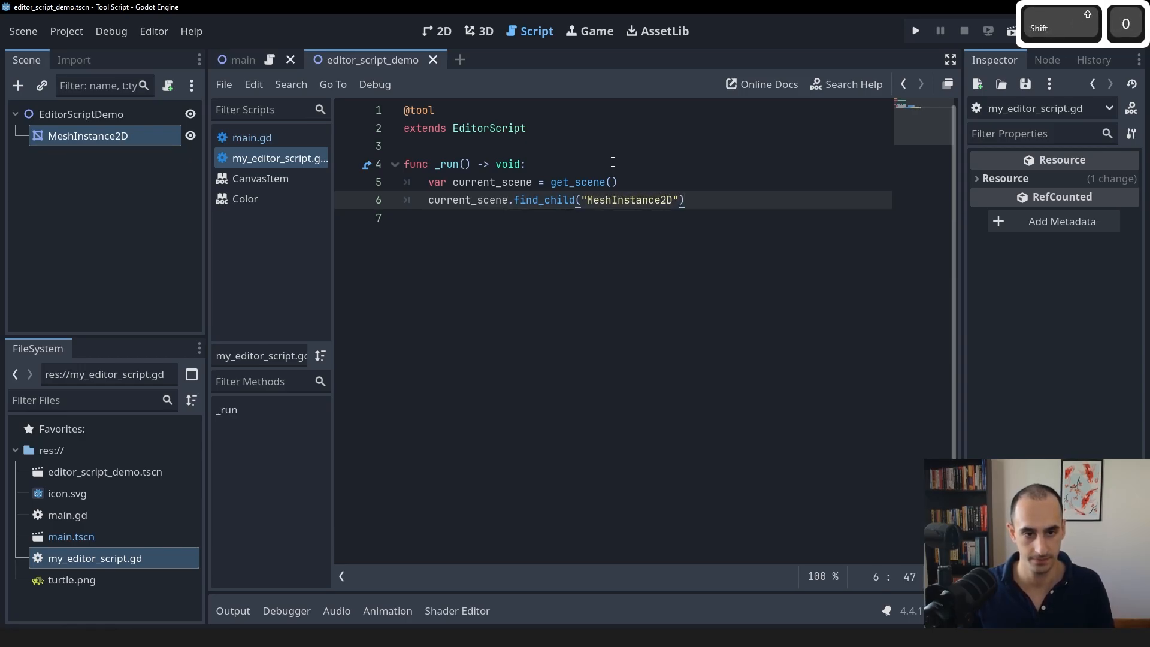
pyautogui.doubleClick(544, 199)
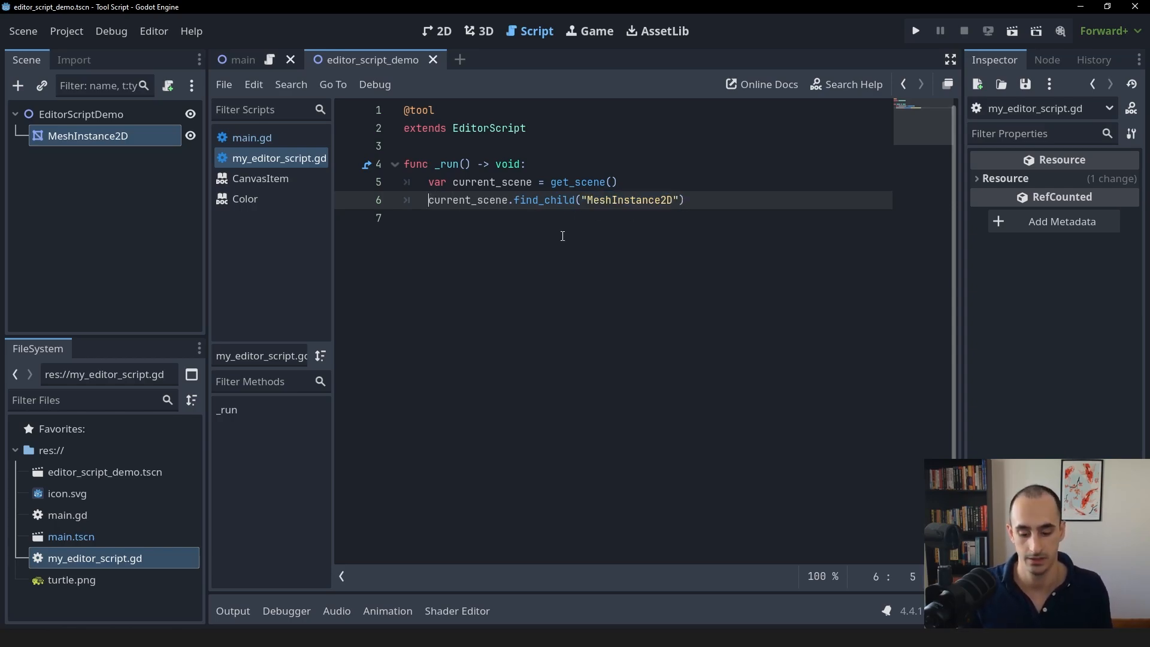
pyautogui.write('var mesh =')
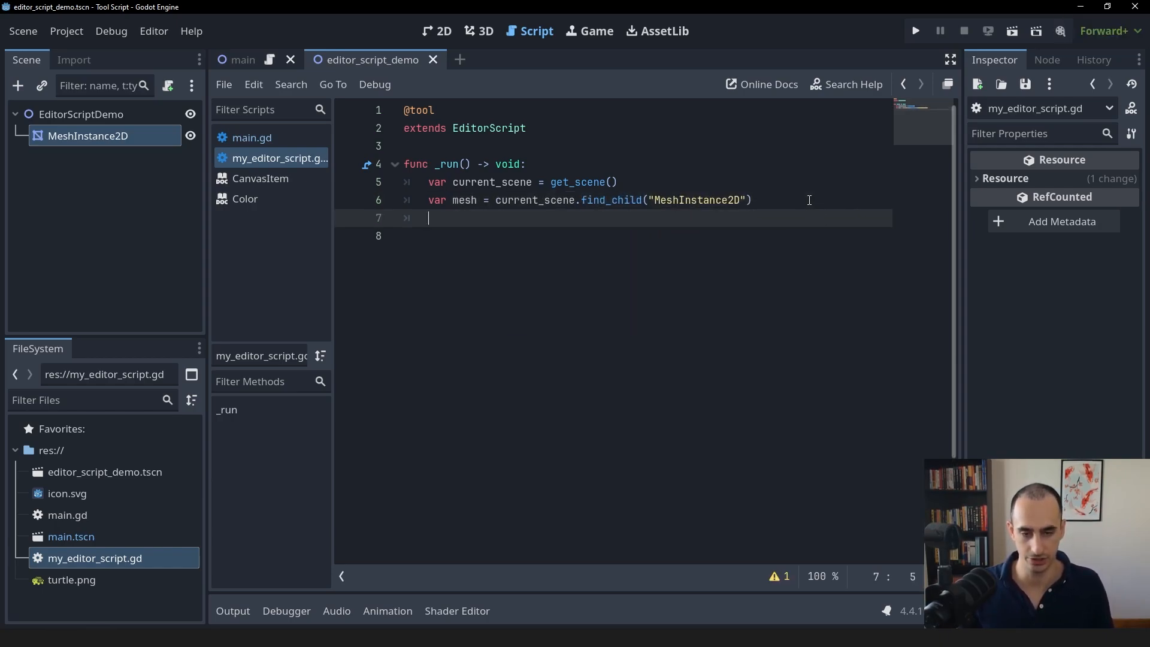
# Step: Add if mesh != null: print(mesh.name) below the lookup
pyautogui.write('if mesh !')
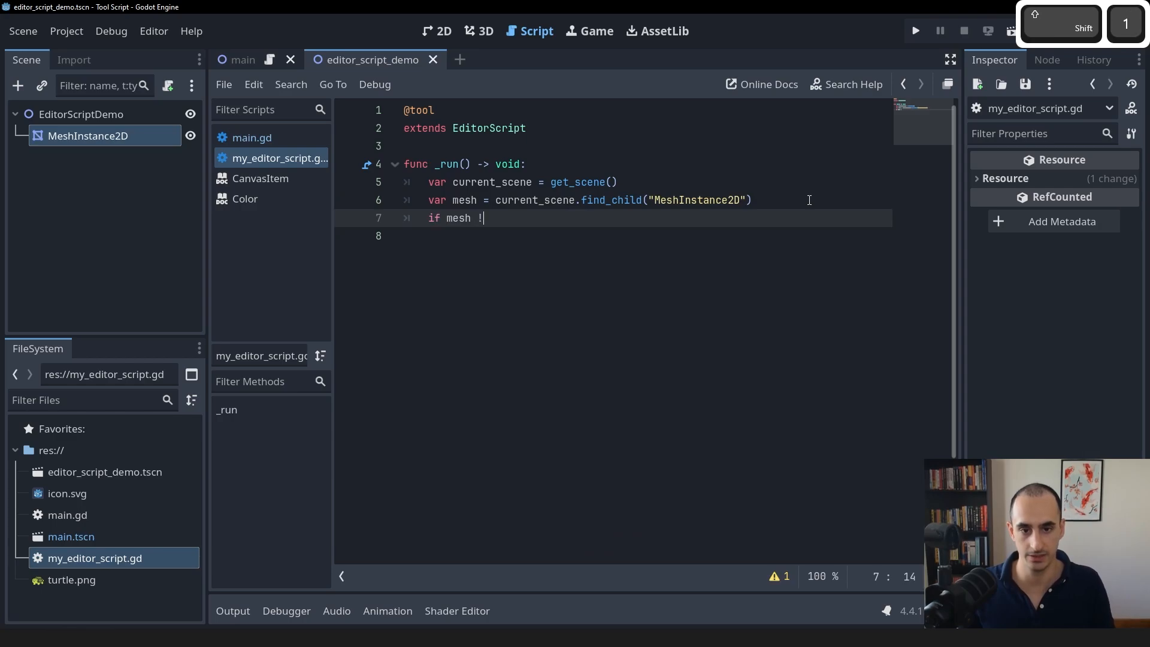
pyautogui.press('Enter')
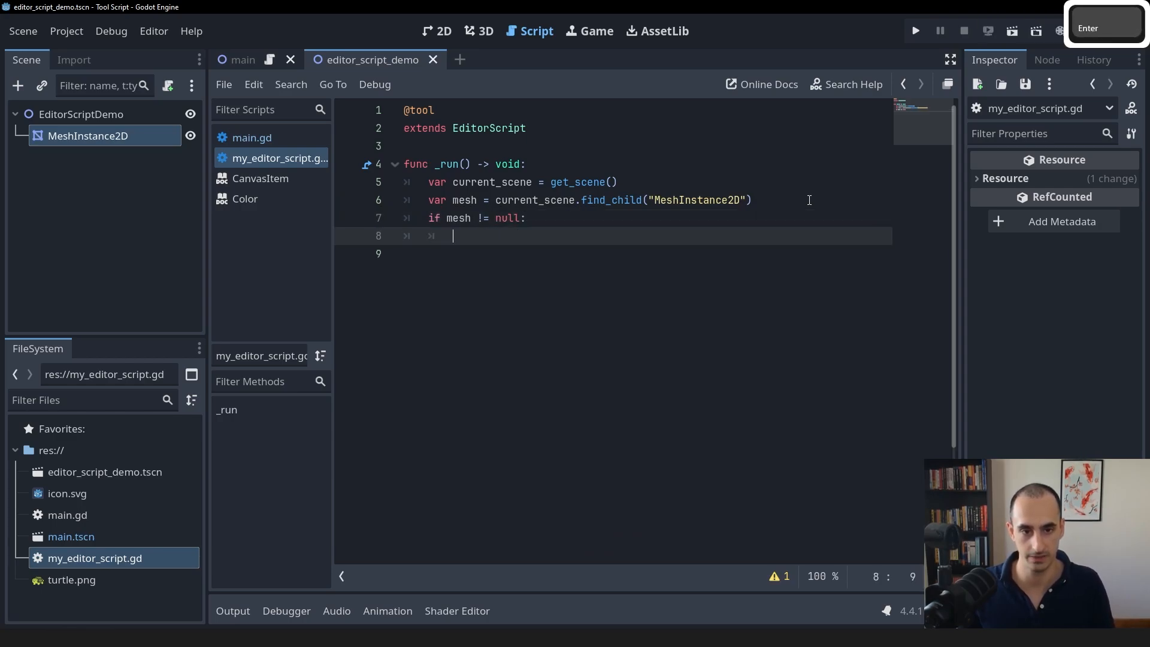
pyautogui.press('Enter')
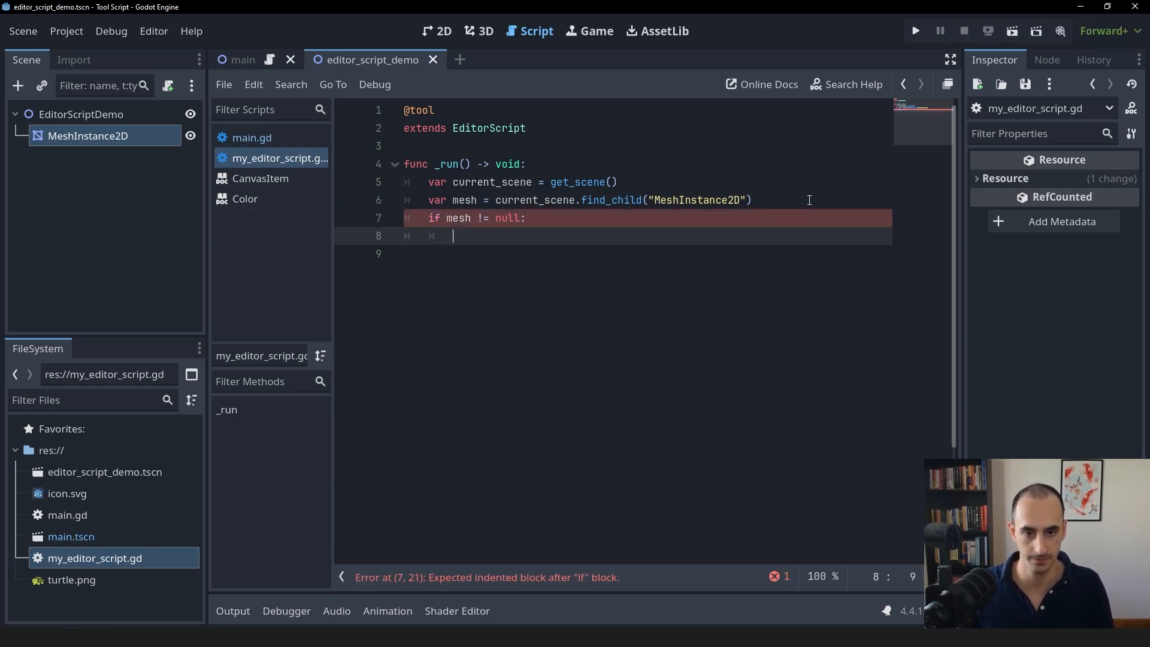
pyautogui.write('print(')
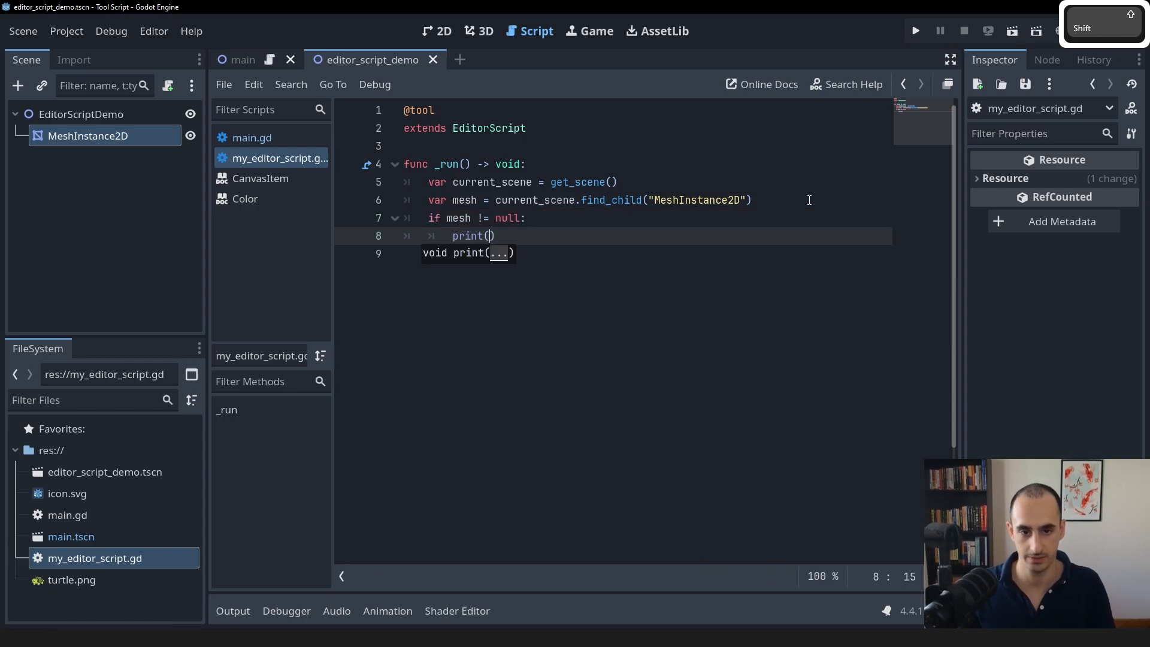
pyautogui.write('mesh.name')
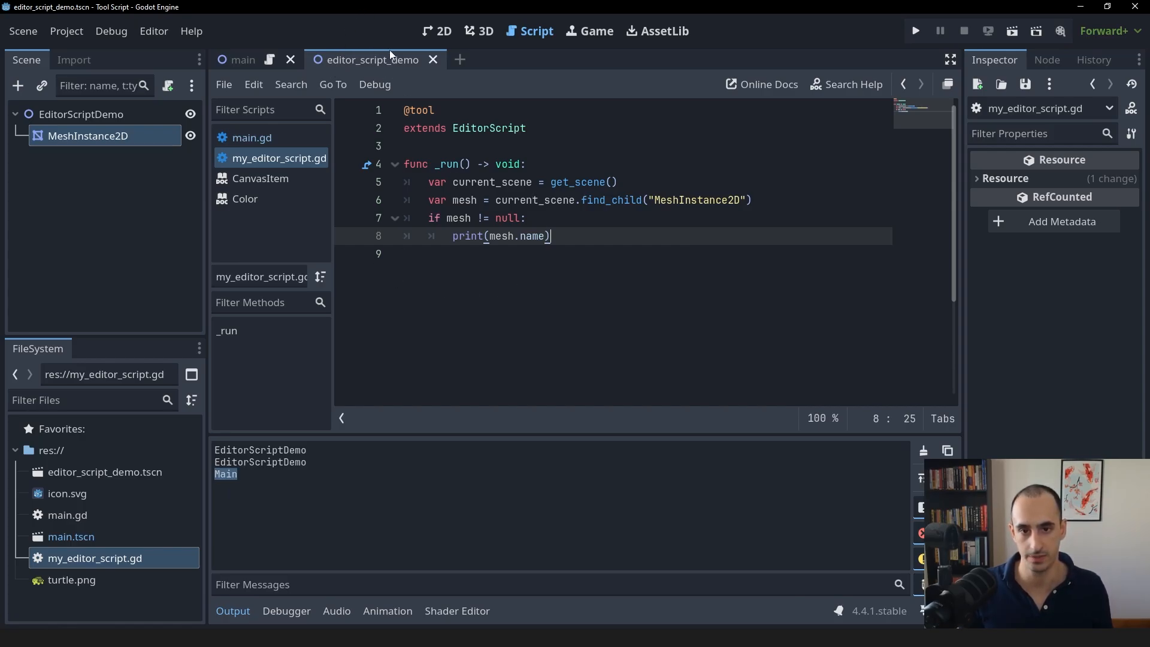
pyautogui.moveTo(449, 486)
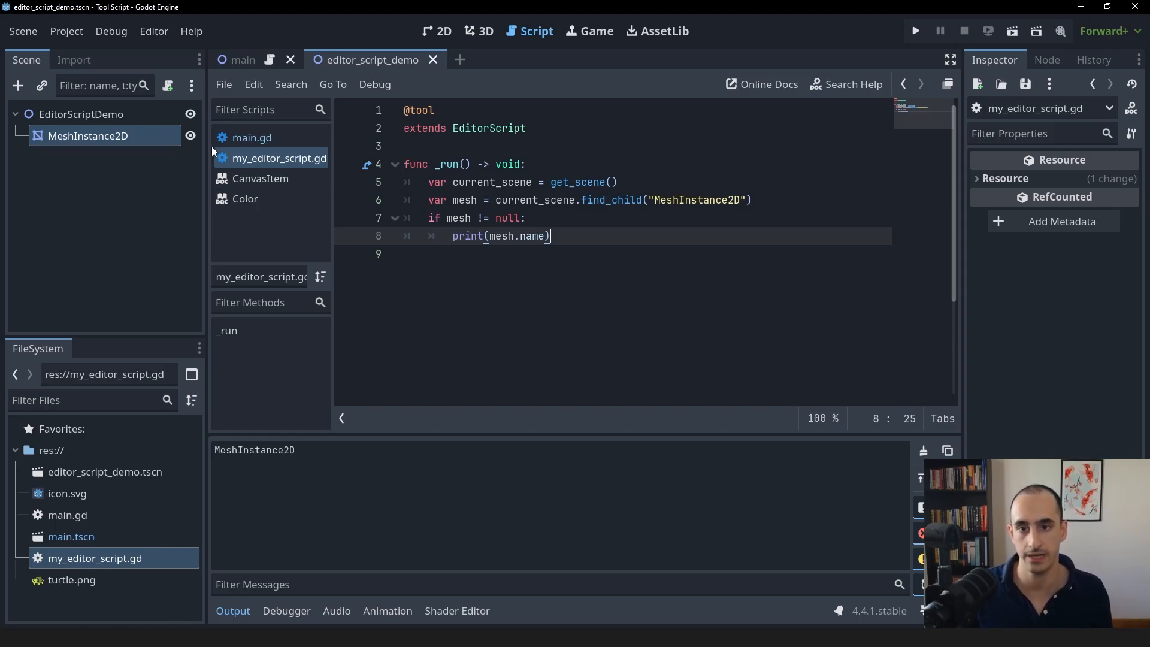
# Step: Run the script with the main scene open, then return to the editor_script_demo scene
pyautogui.click(239, 59)
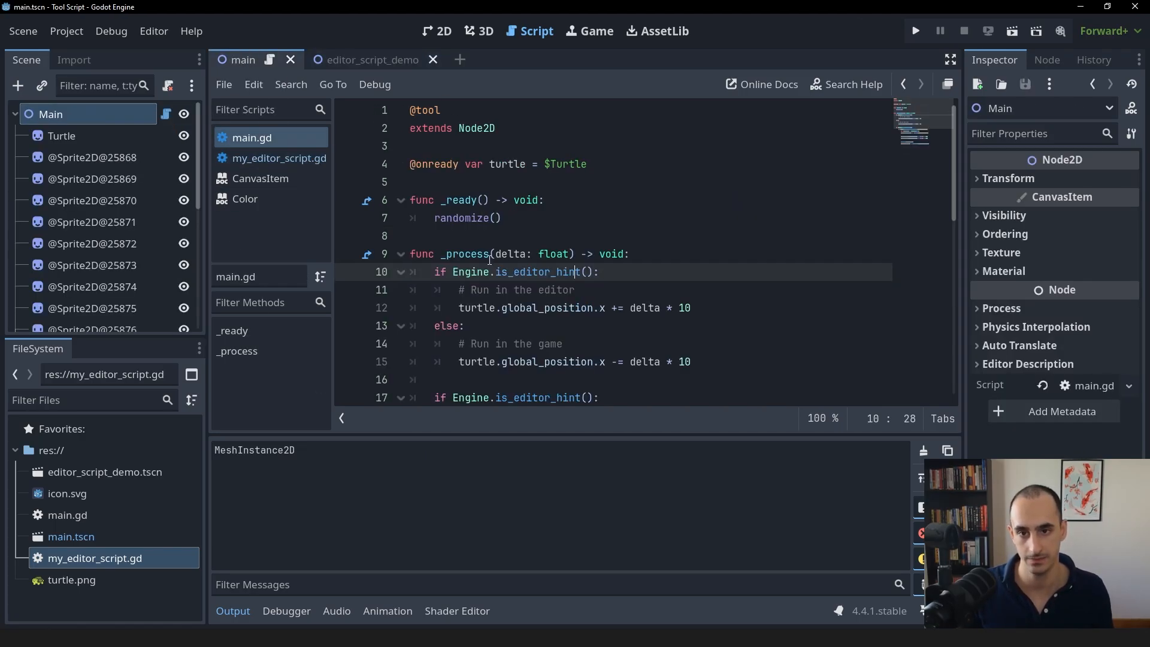
pyautogui.click(280, 158)
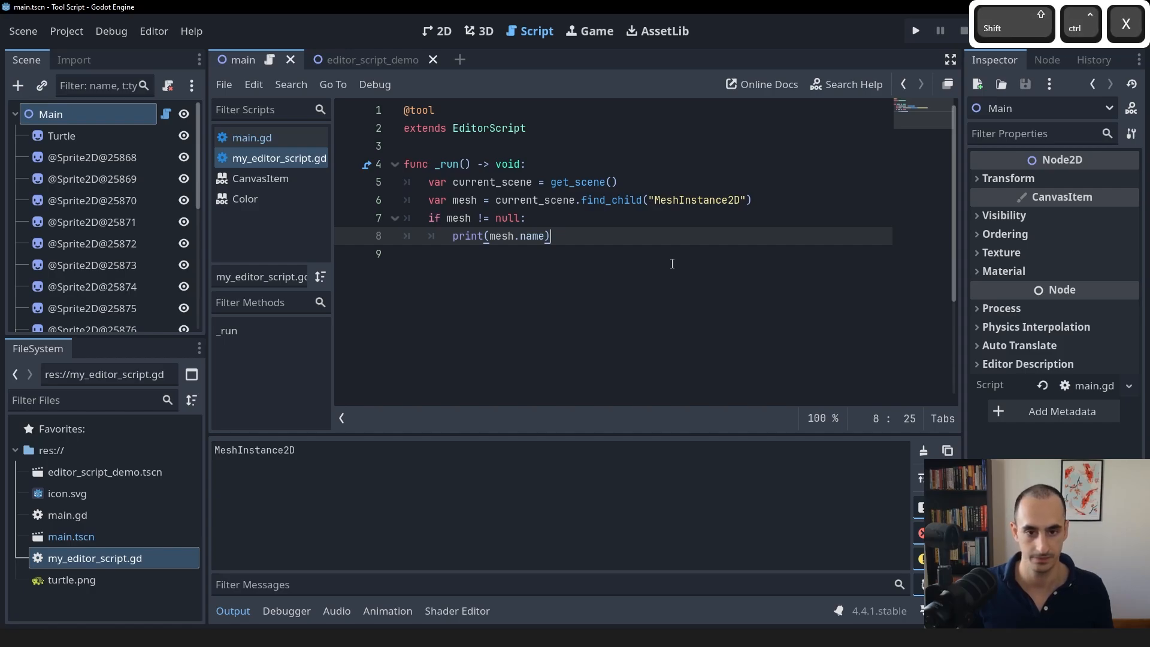
pyautogui.moveTo(630, 254)
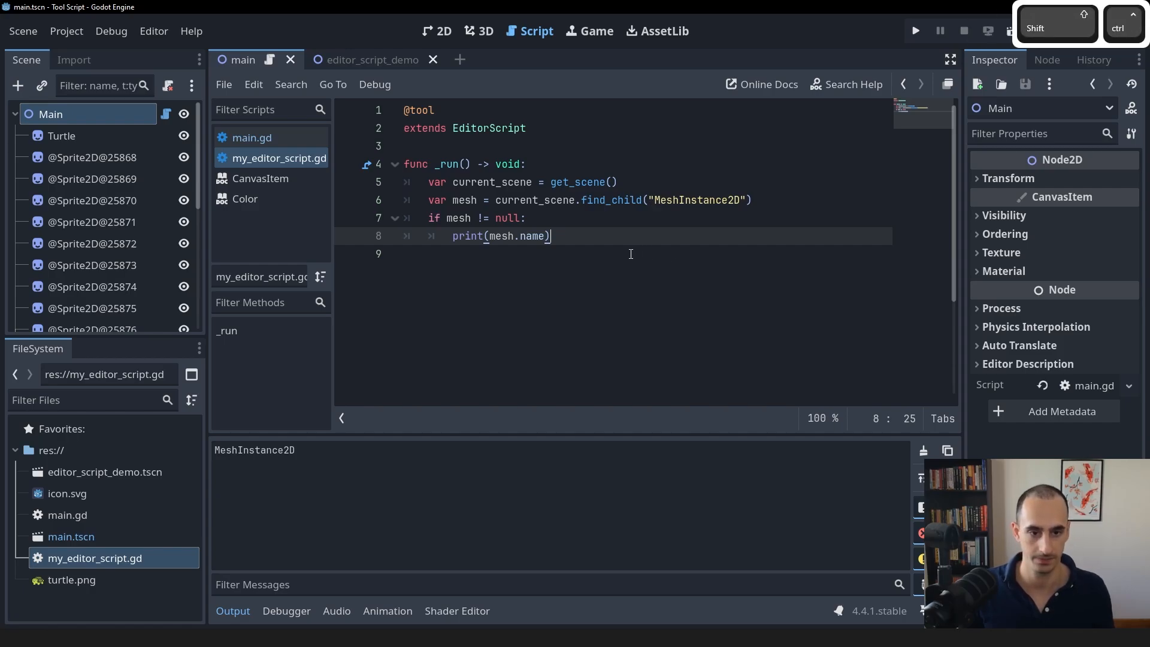
pyautogui.doubleClick(699, 199)
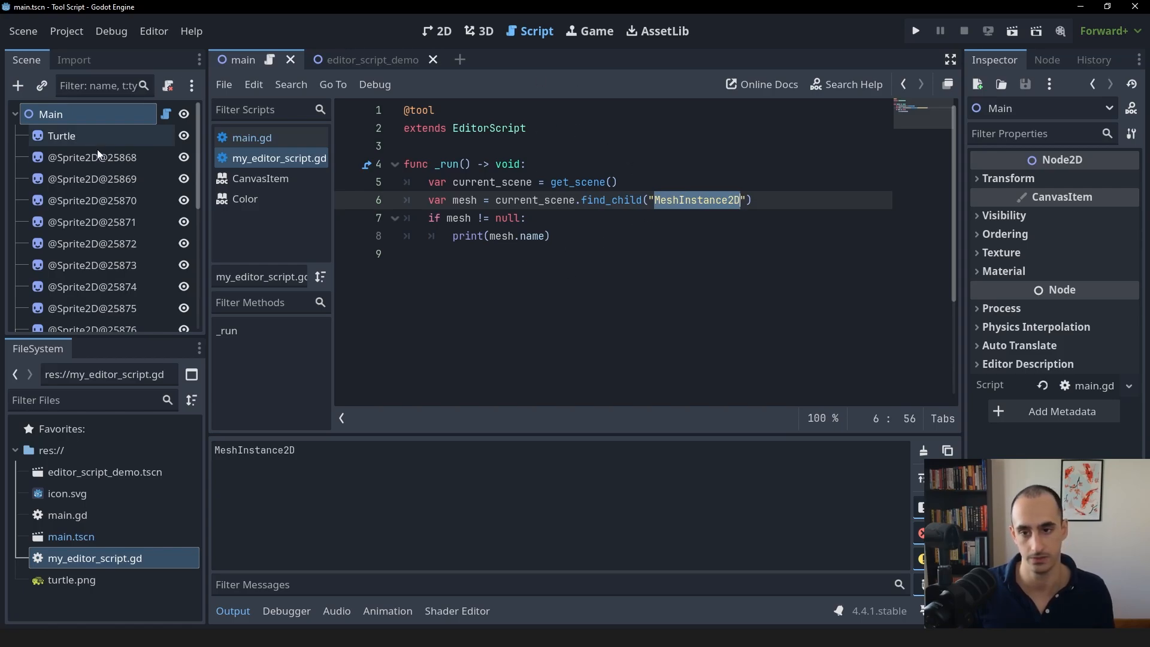
pyautogui.click(663, 200)
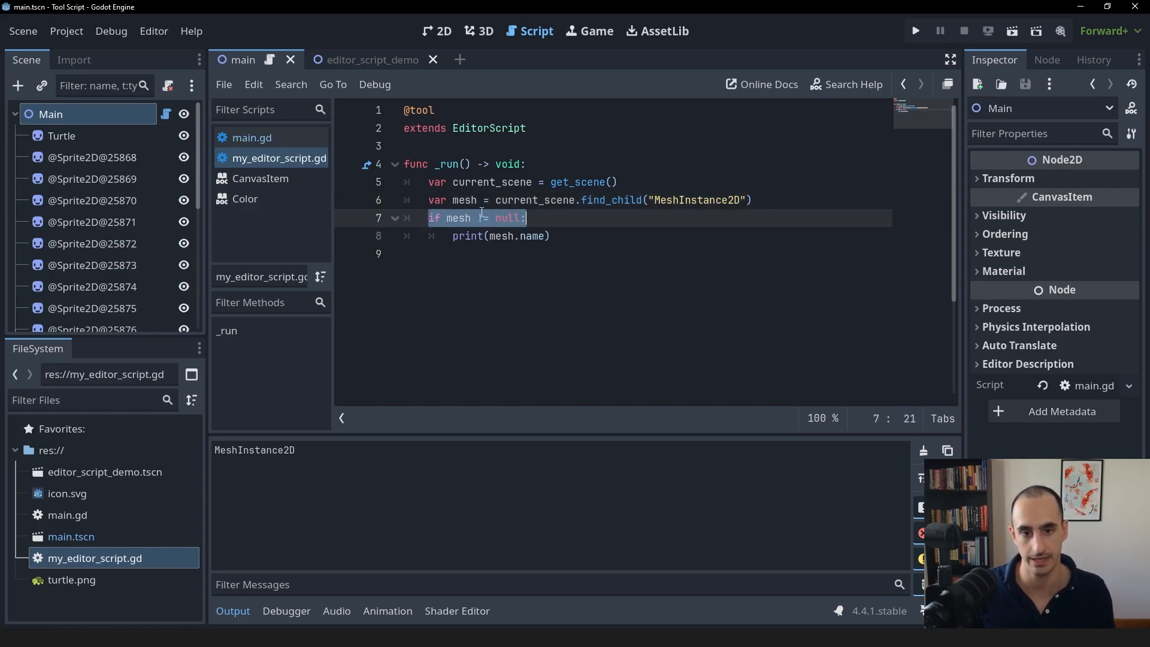
pyautogui.click(475, 217)
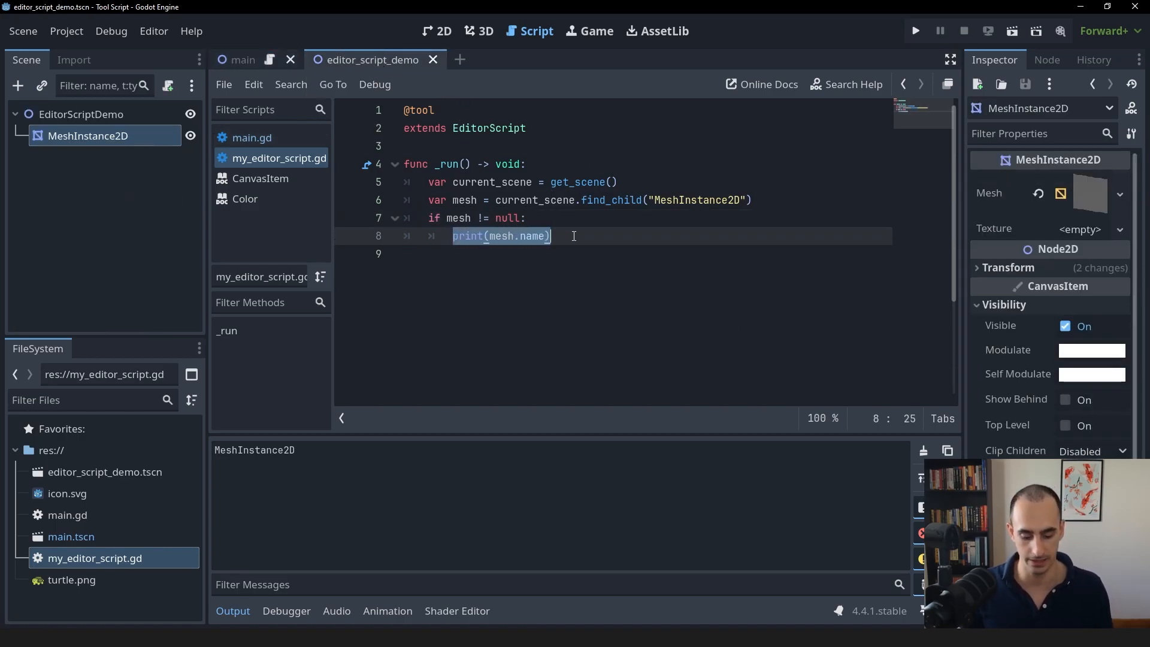
# Step: Write random_color = Color(randf(), randf(), randf()), print it, and assign mesh.modulate
pyautogui.write('mesh.modulate =')
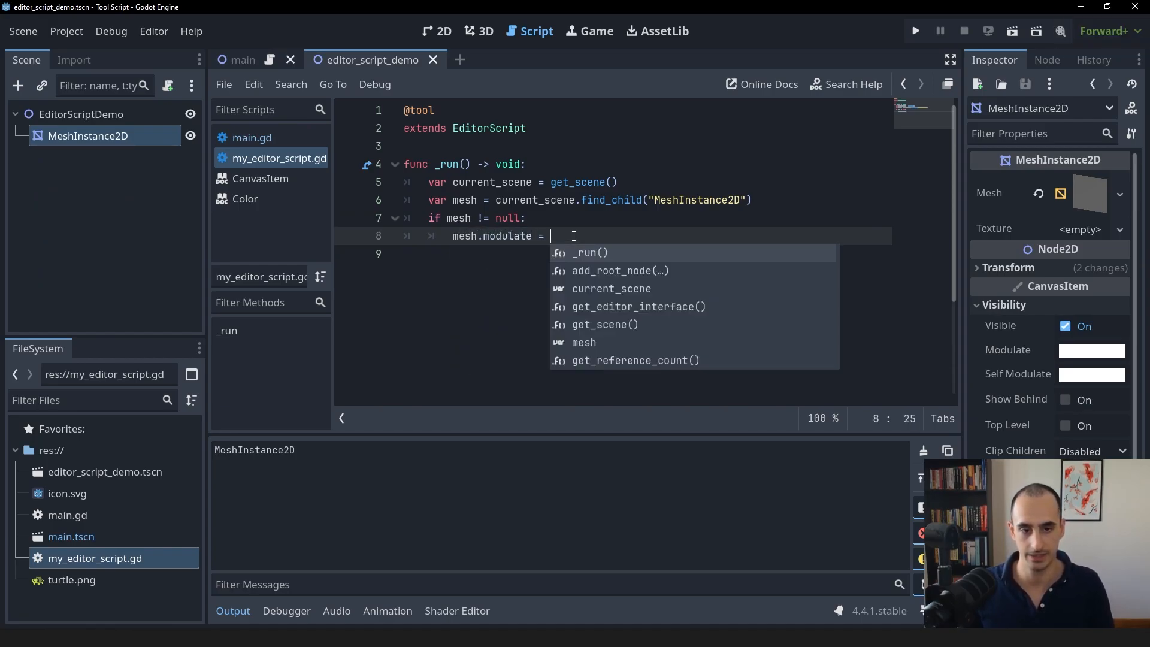
pyautogui.write('Color(')
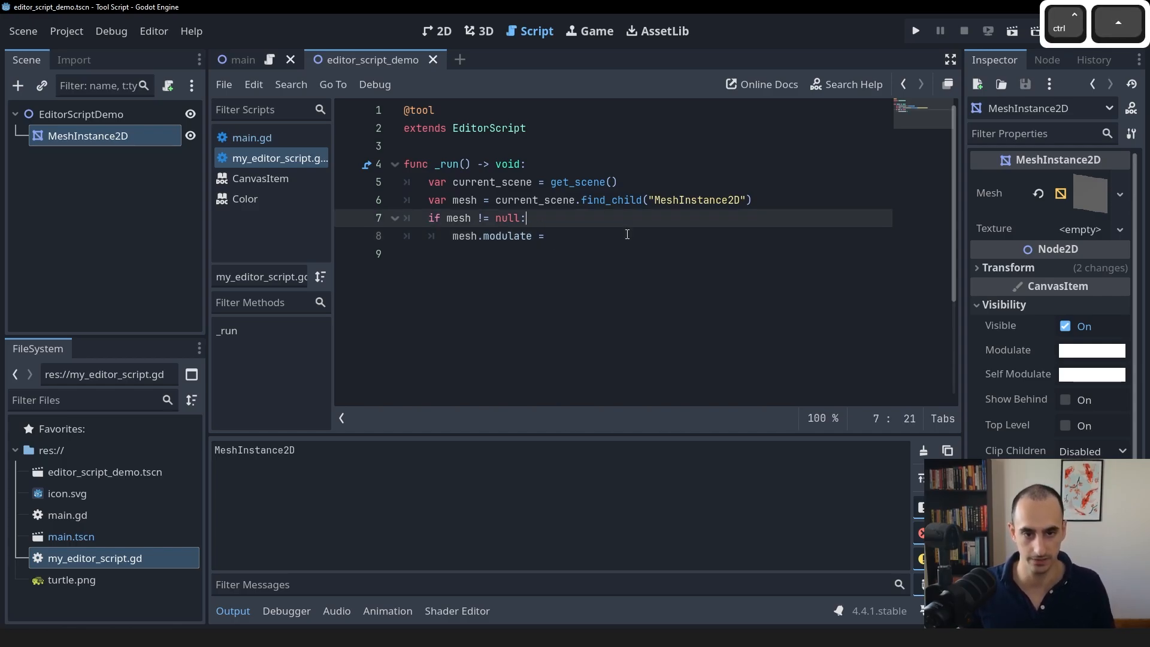
pyautogui.write('var random_color = Color(')
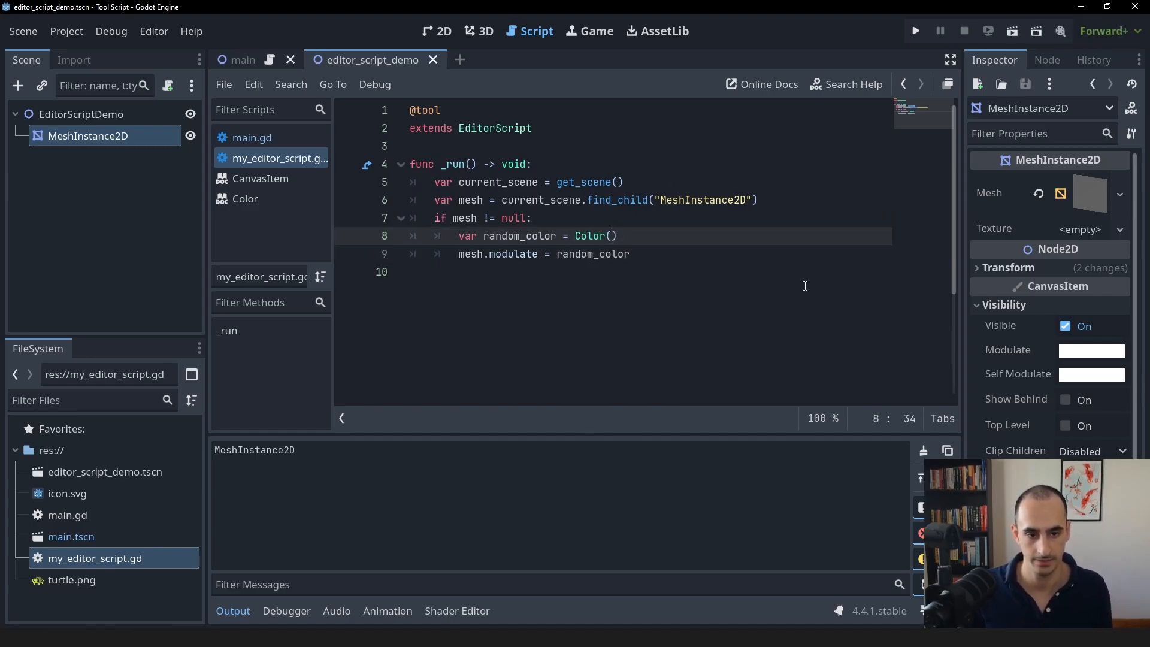
pyautogui.write('randf')
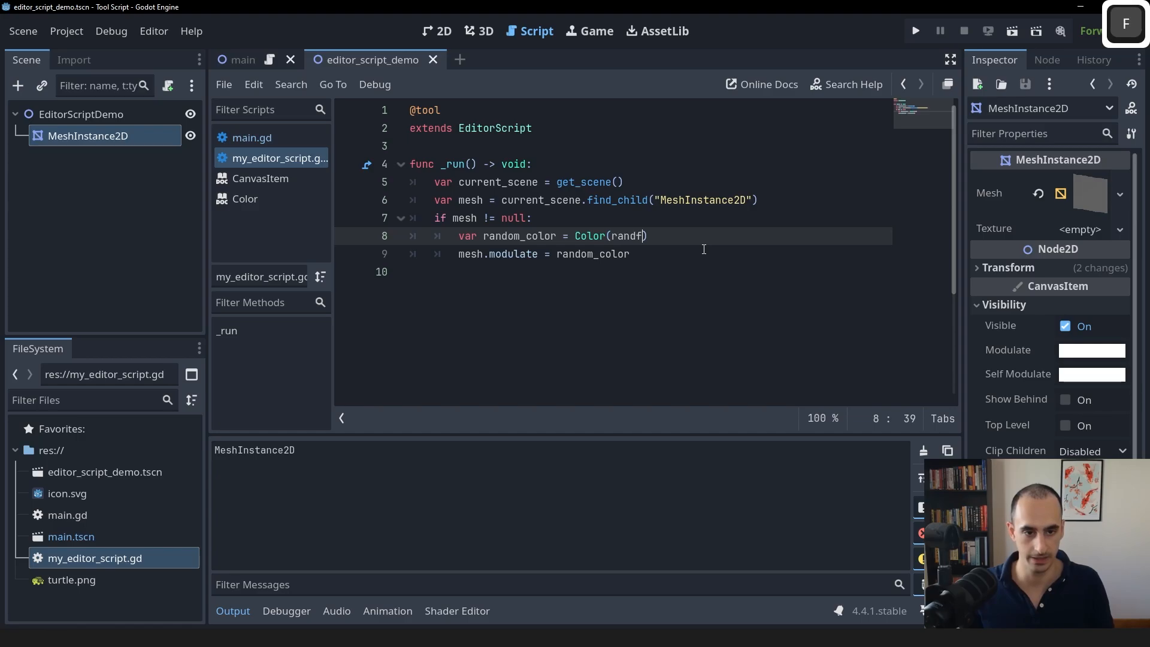
pyautogui.write('(), randf(), r')
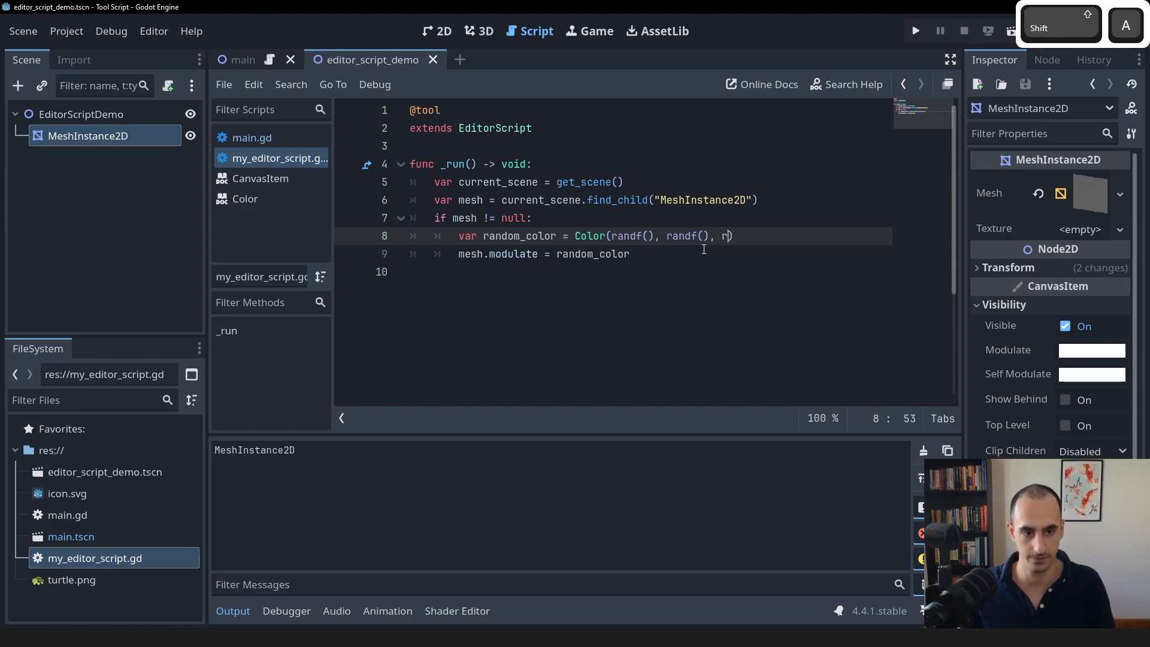
pyautogui.write('andf()')
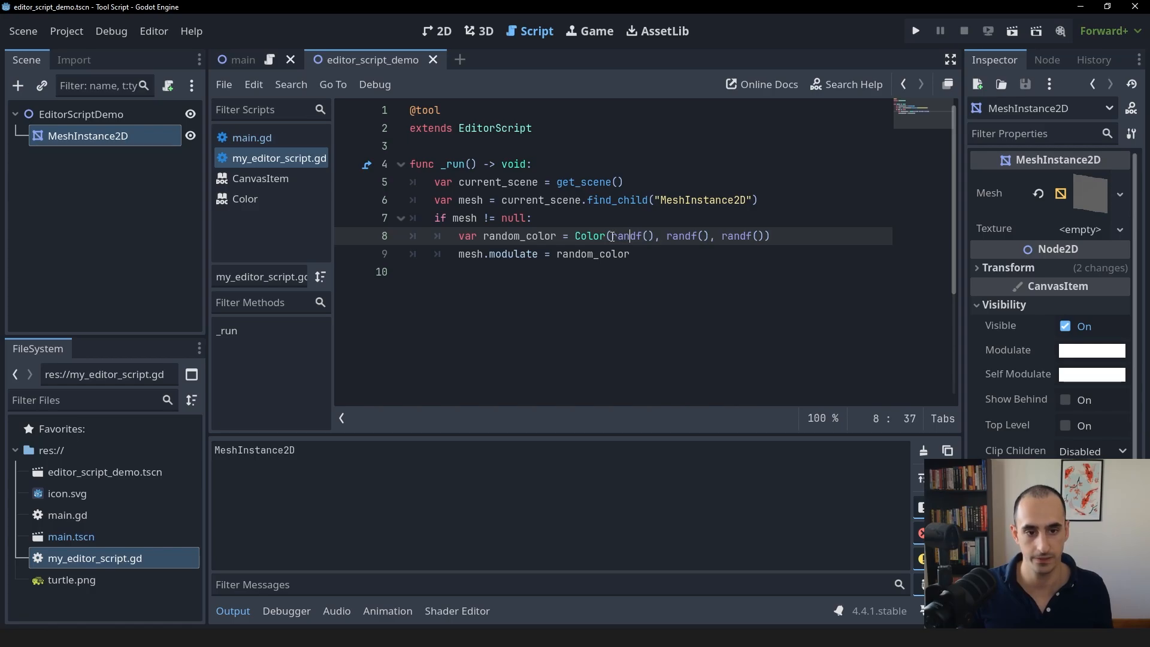
pyautogui.moveTo(613, 235); pyautogui.dragTo(765, 235)
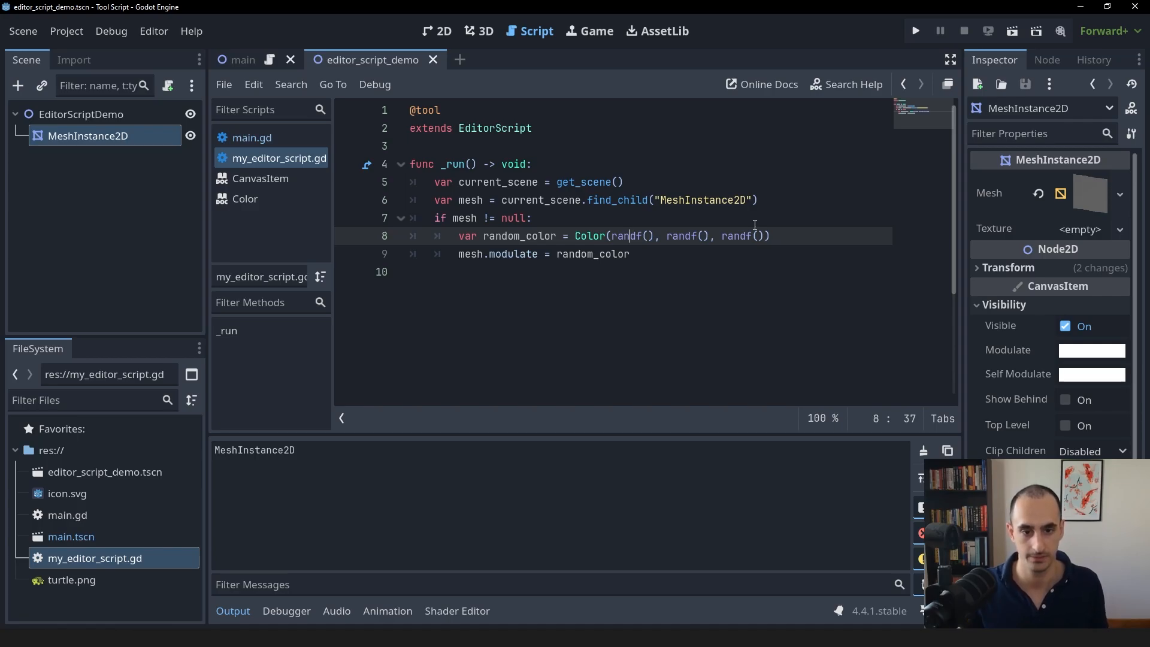
pyautogui.write('print()')
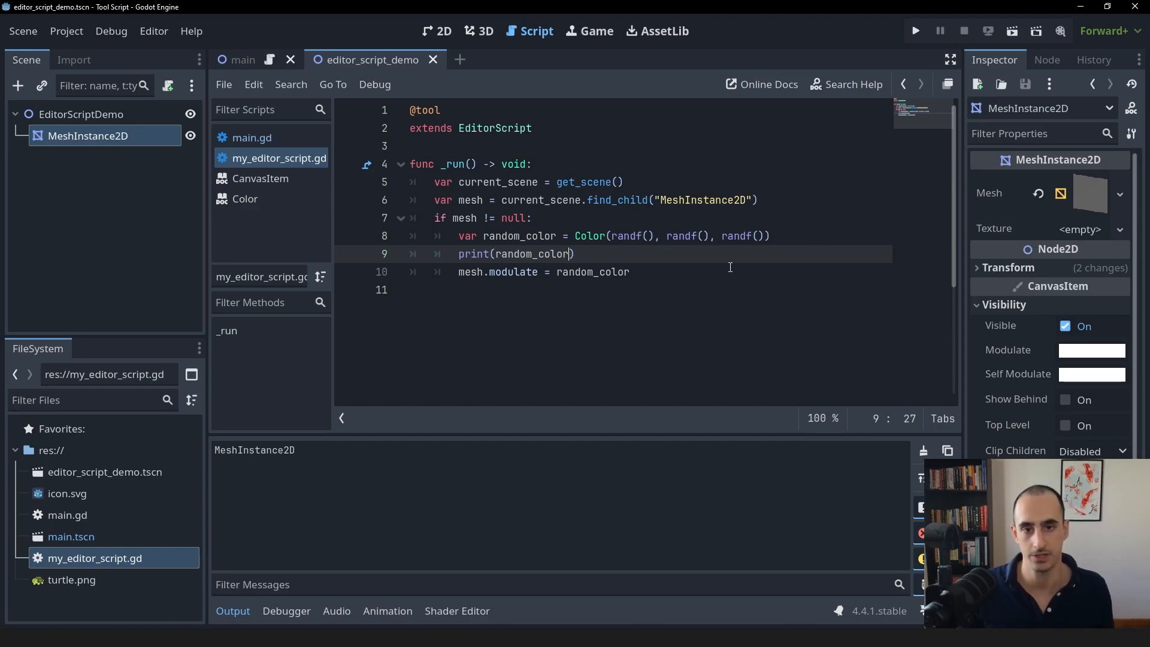
# Step: Rerun the script several times, checking the mesh turn purple, olive, then lime in 2D
pyautogui.click(442, 31)
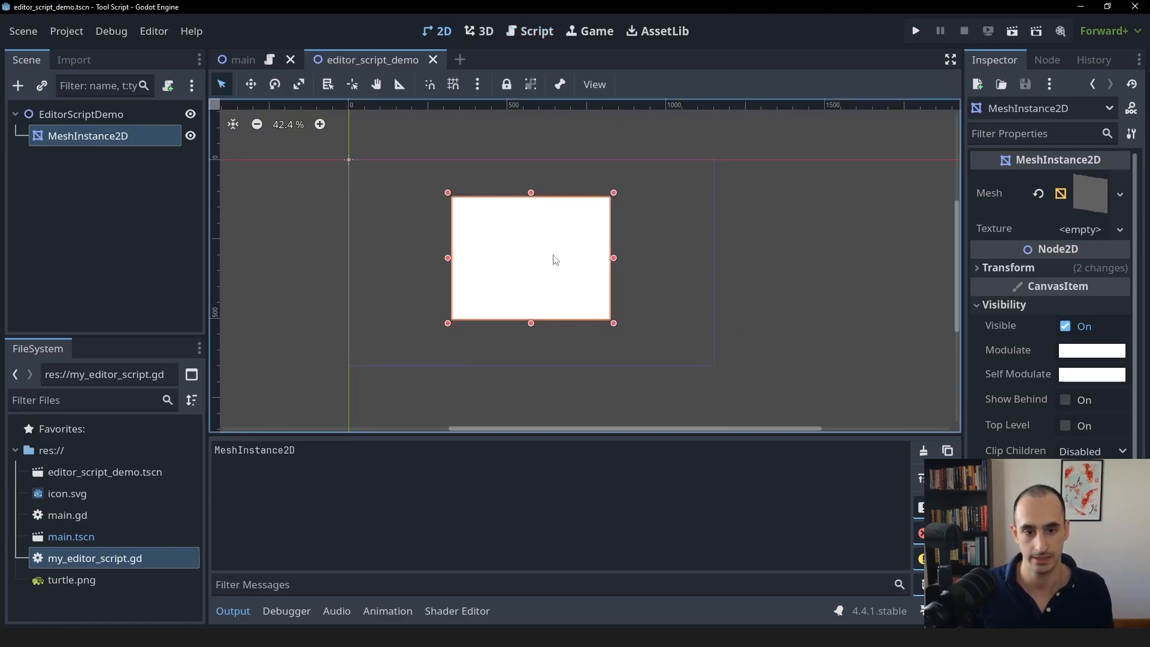
pyautogui.click(529, 31)
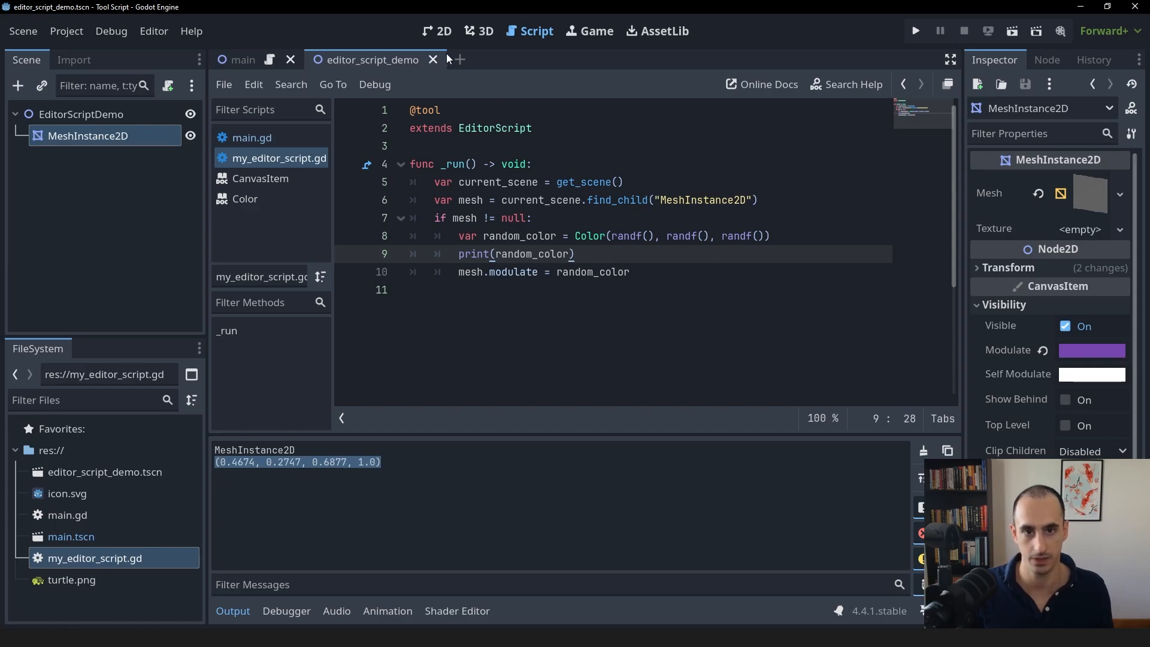
pyautogui.click(443, 31)
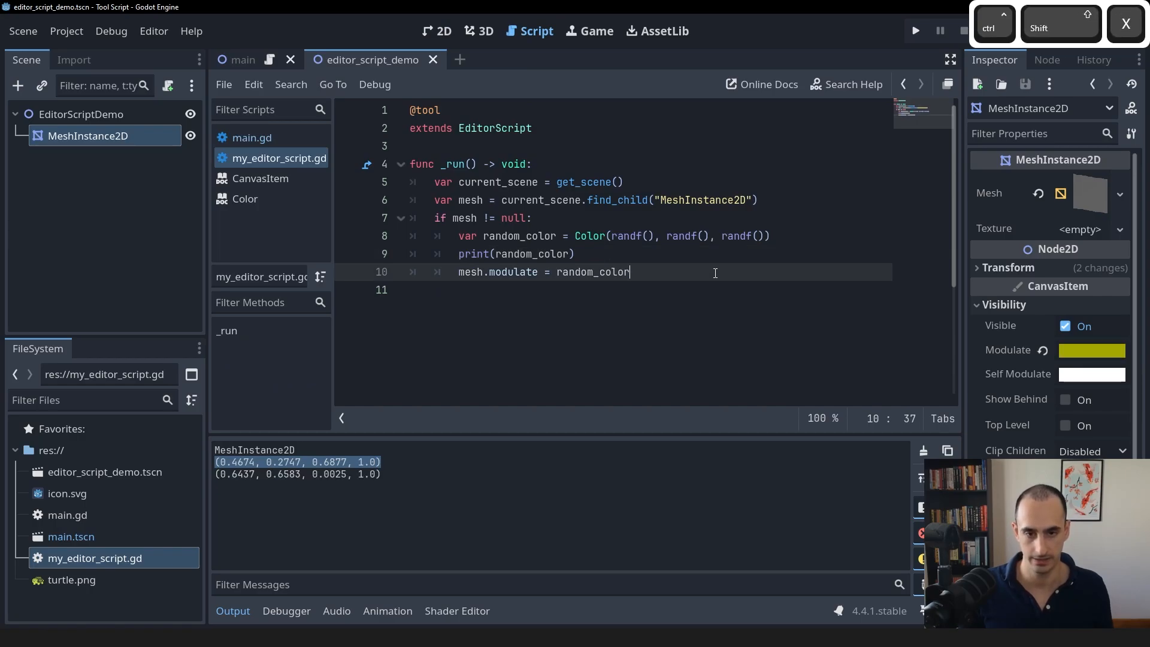
pyautogui.click(443, 31)
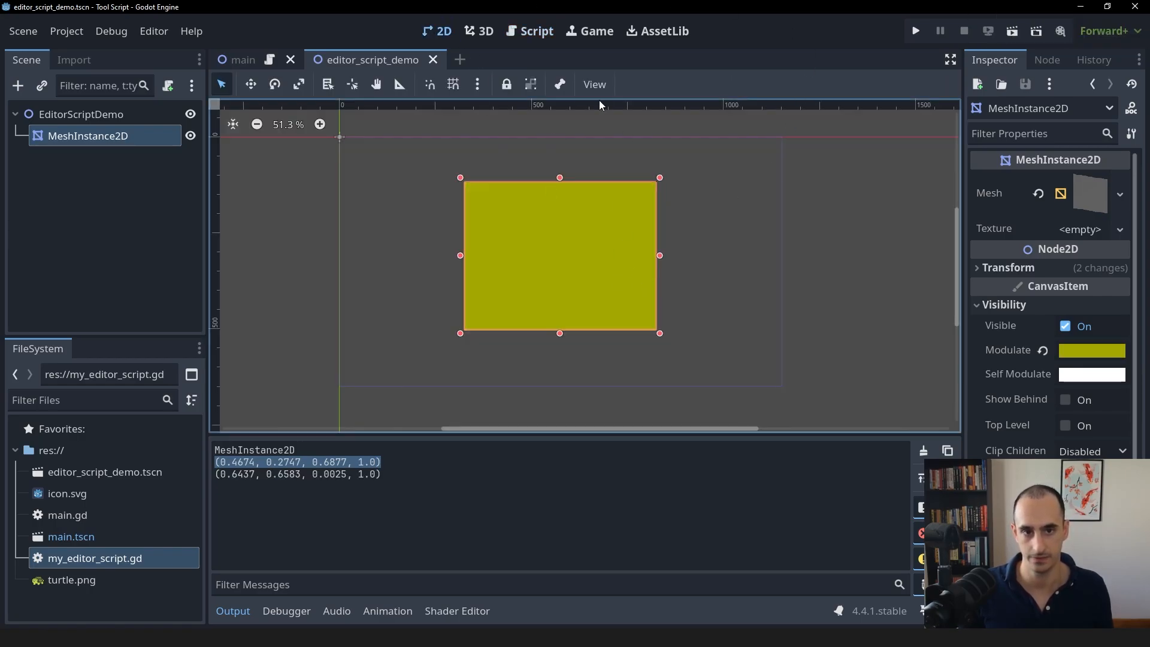
pyautogui.click(535, 30)
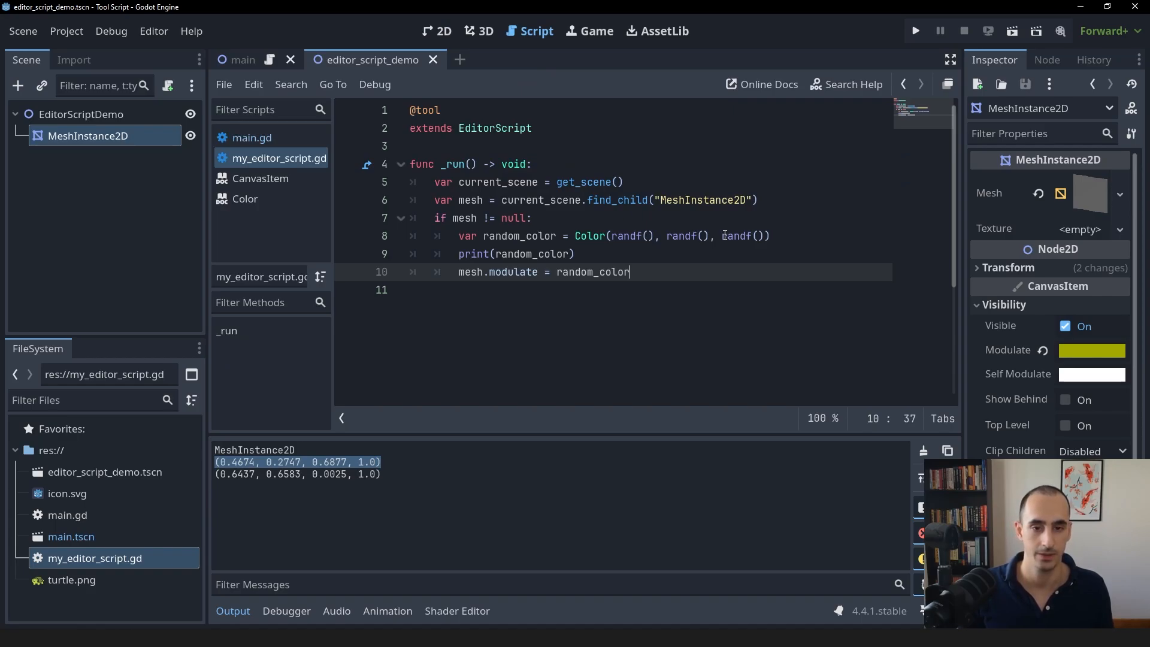
pyautogui.moveTo(252, 138)
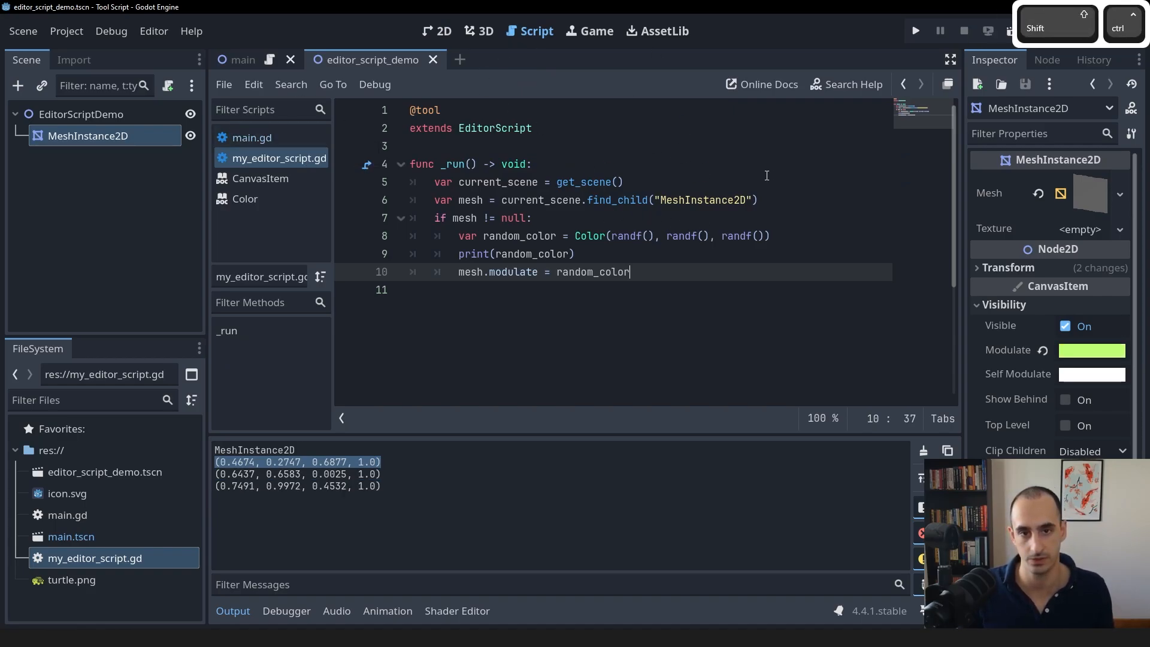
pyautogui.click(437, 30)
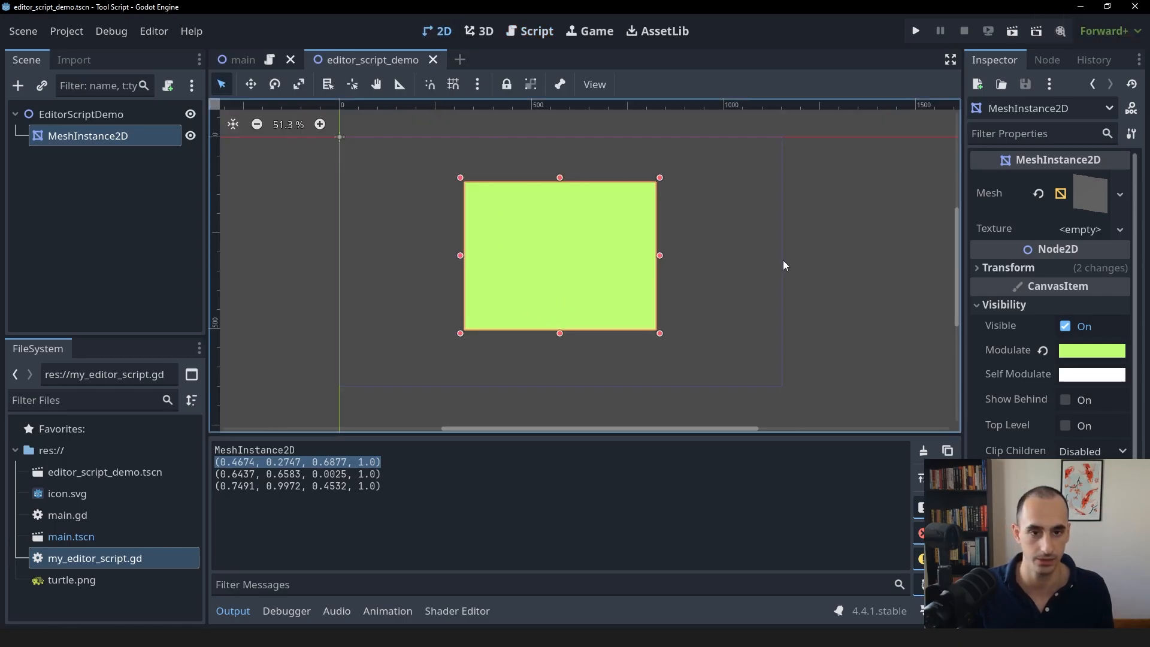
pyautogui.click(536, 31)
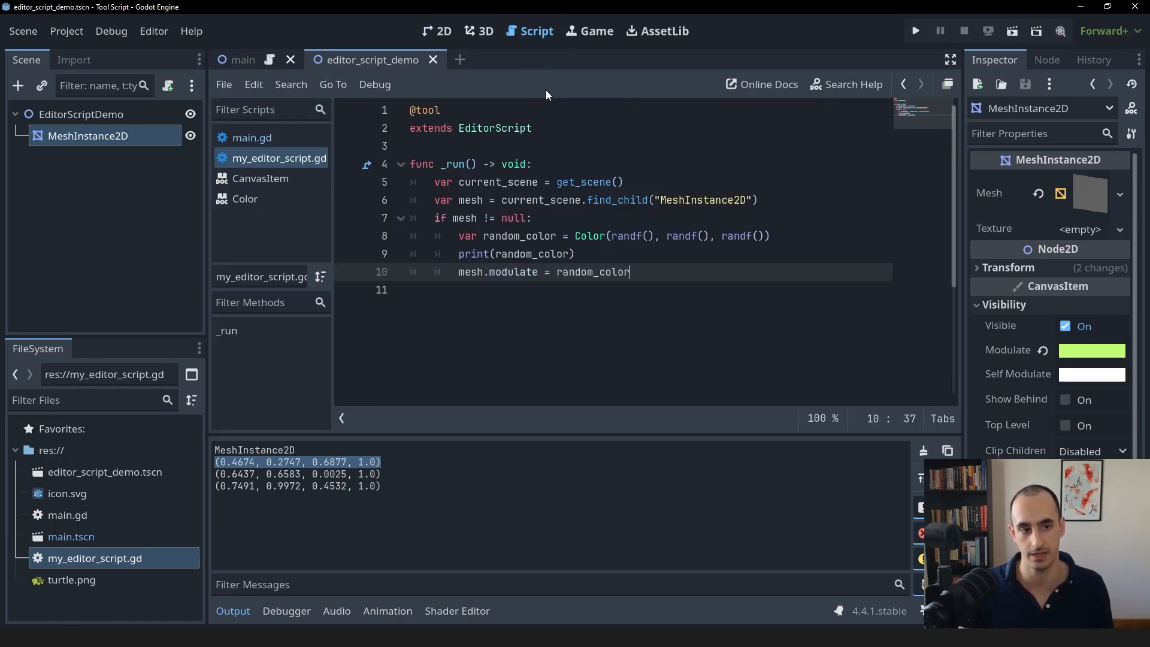
pyautogui.moveTo(620, 167)
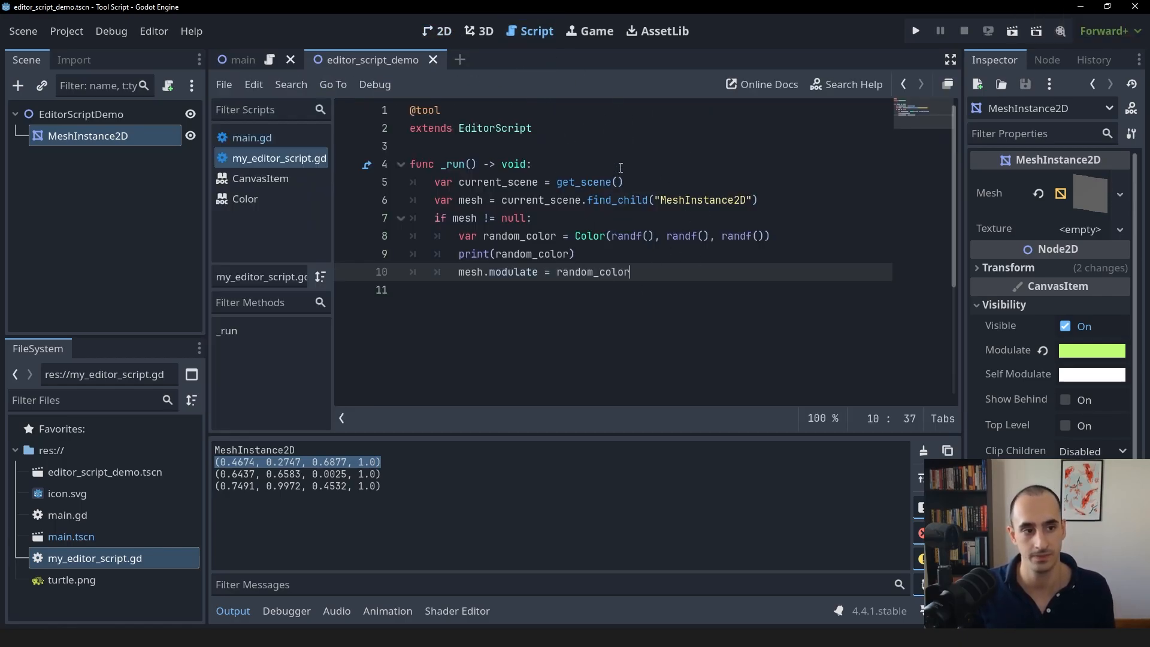
pyautogui.moveTo(949, 83)
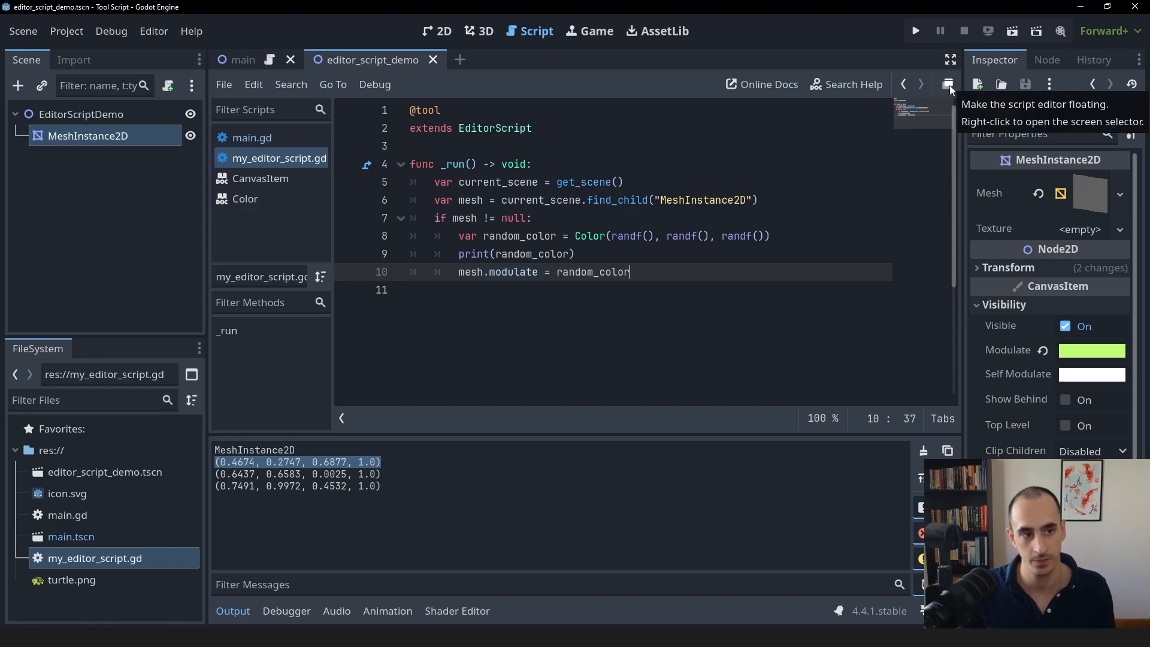
# Step: Float the script editor into its own window, then close that window to return to the 2D view
pyautogui.click(948, 84)
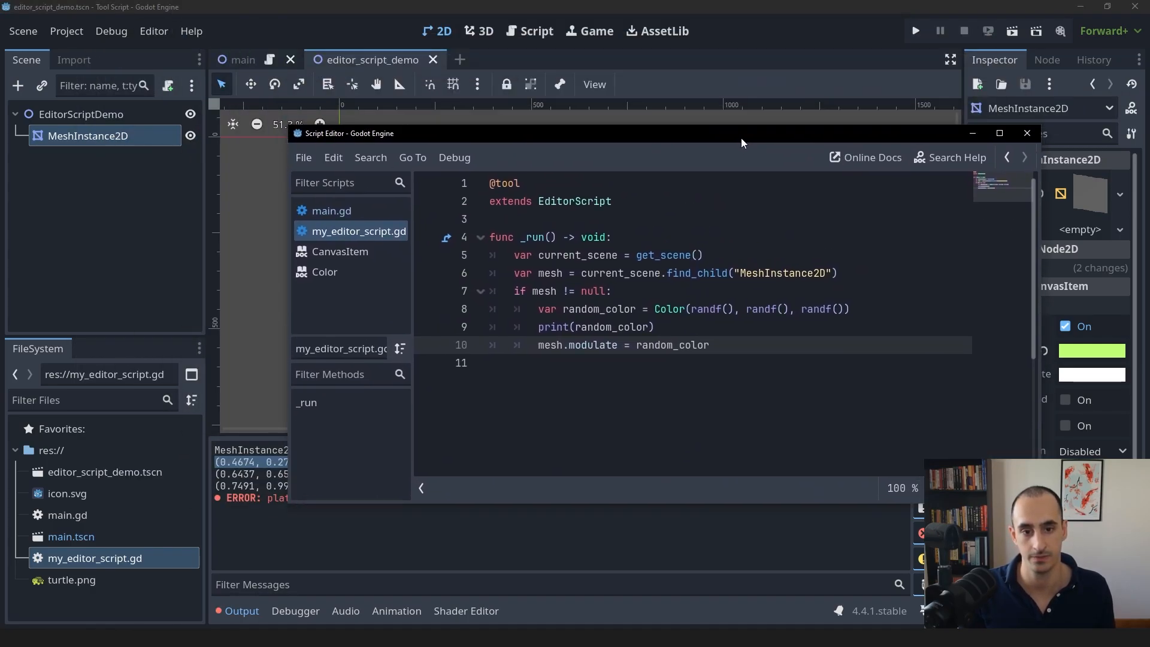
pyautogui.click(1025, 133)
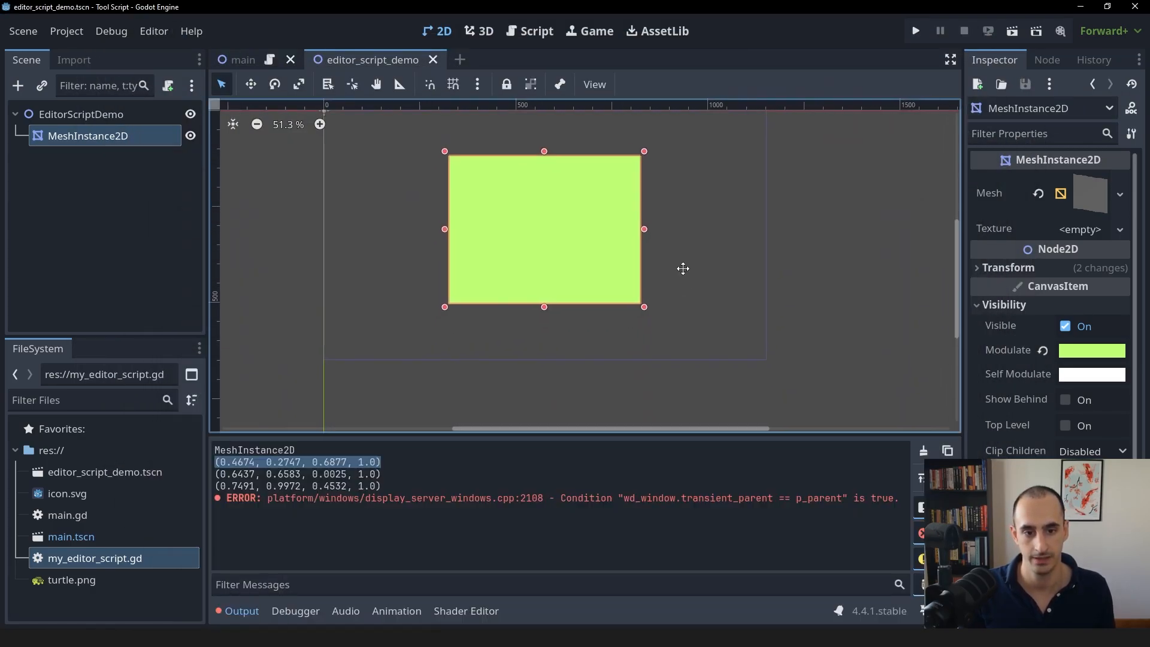